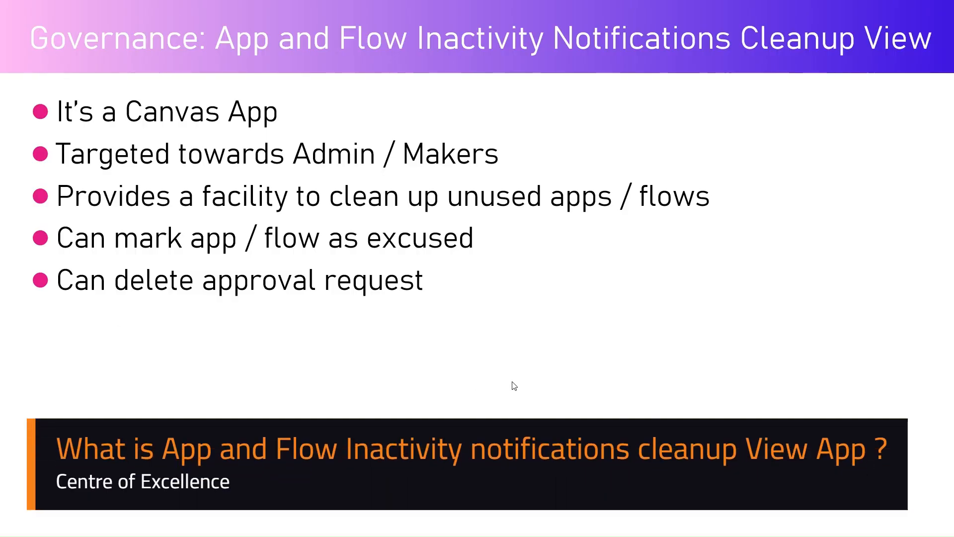
pyautogui.moveTo(526, 374)
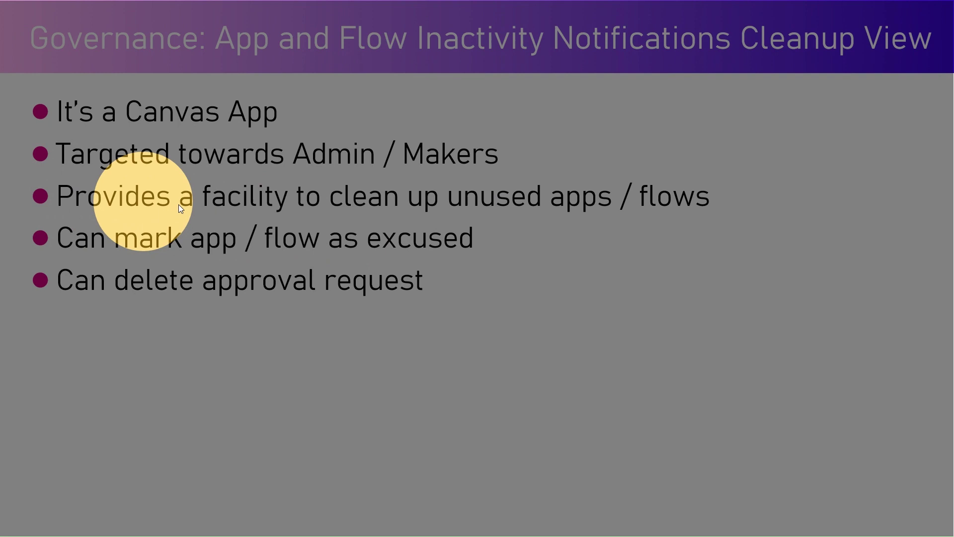
pyautogui.moveTo(700, 197)
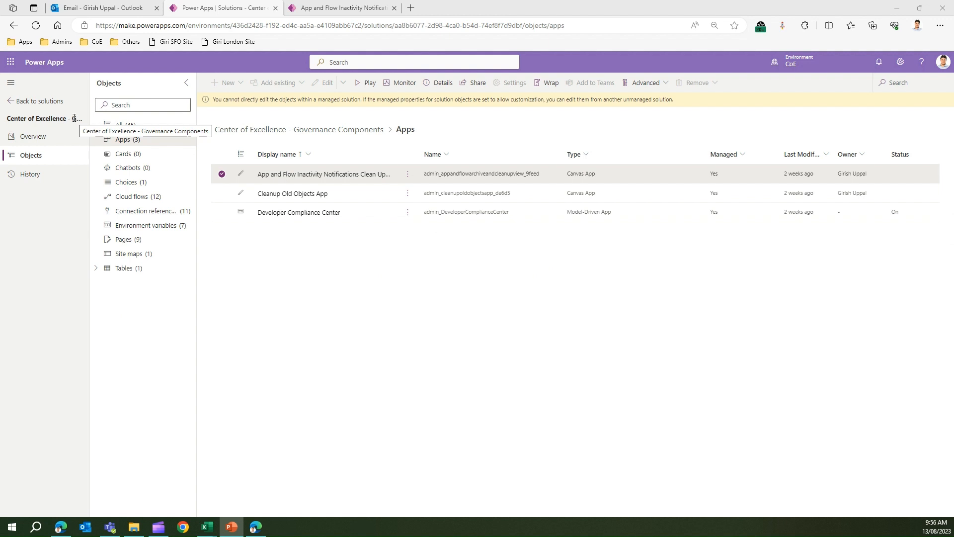
pyautogui.moveTo(31, 155)
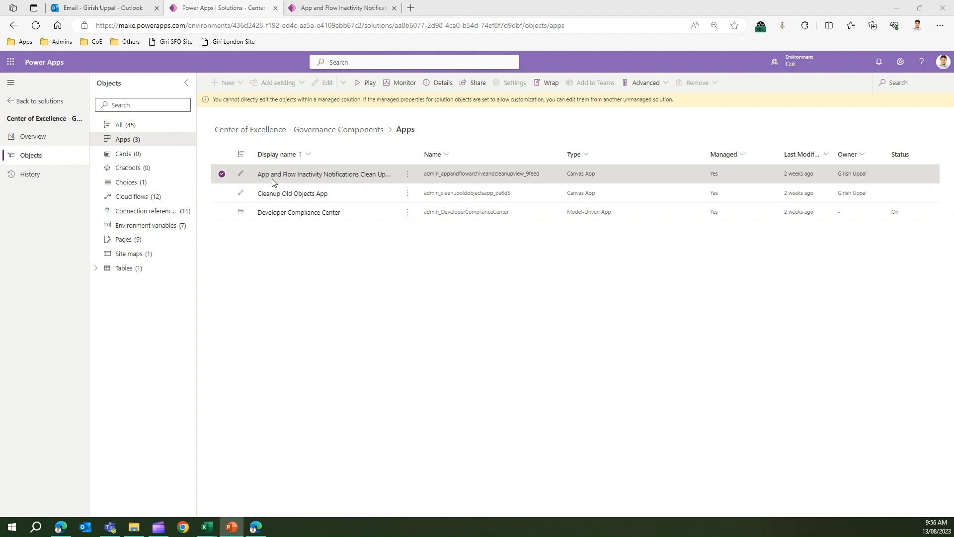
pyautogui.moveTo(356, 177)
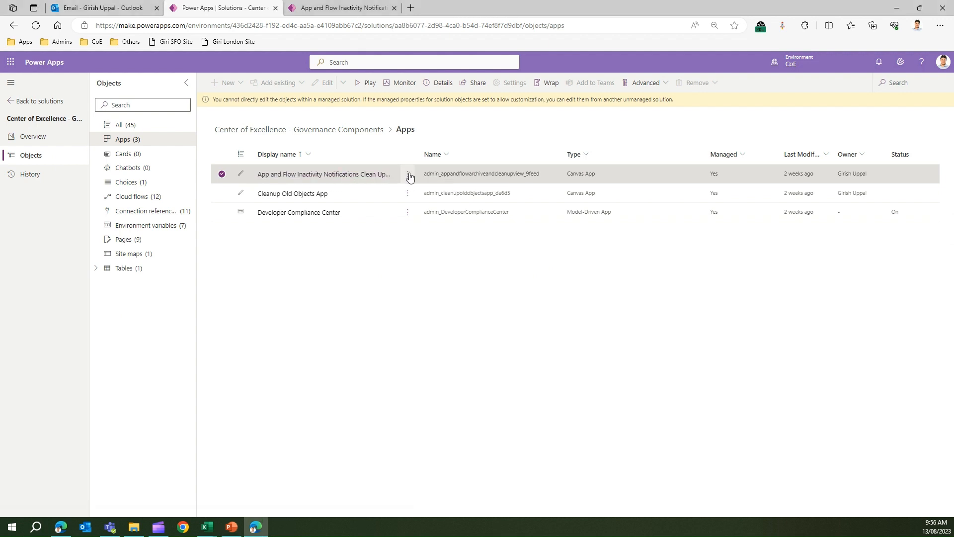
# Launch the App and Flow Inactivity Notifications Clean Up app from the Apps list
pyautogui.click(407, 177)
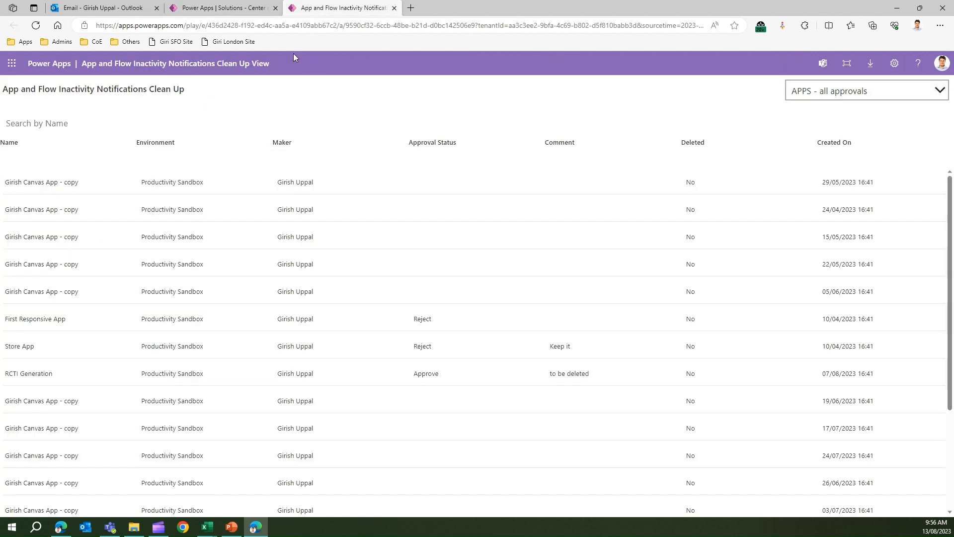
pyautogui.moveTo(84, 180)
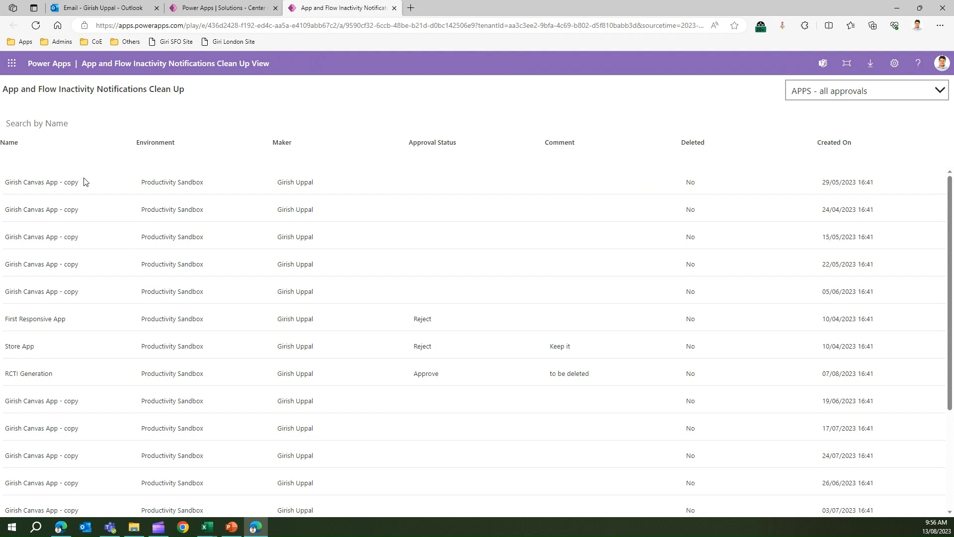
pyautogui.moveTo(417, 230)
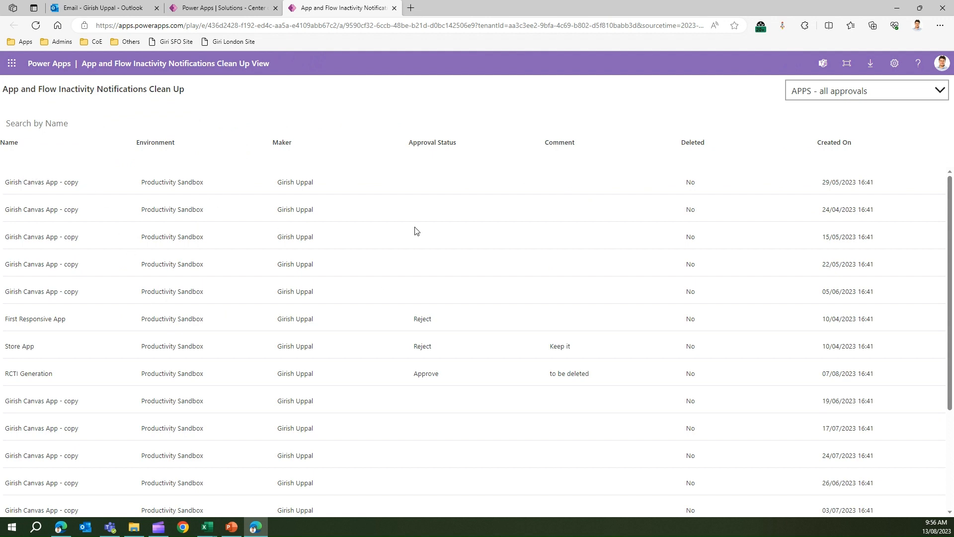
pyautogui.moveTo(465, 245)
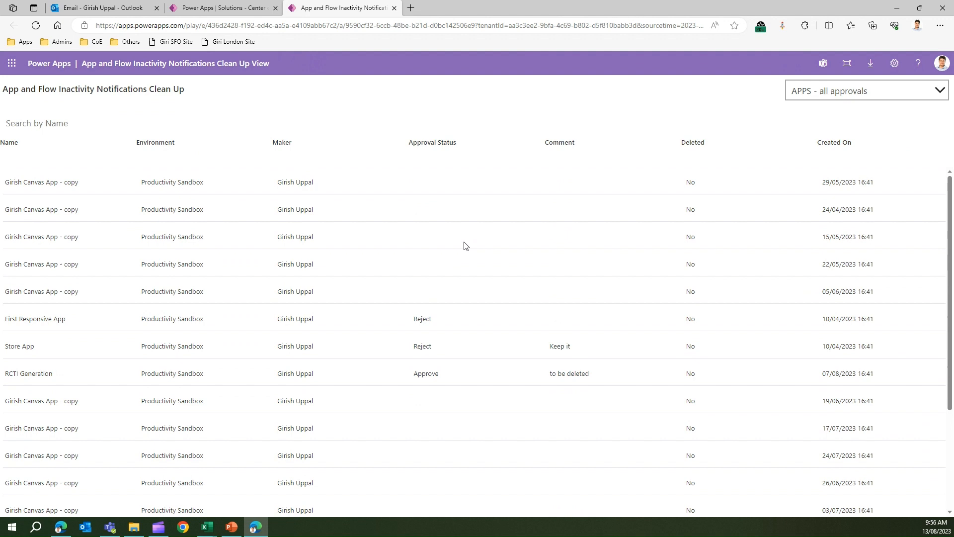
pyautogui.moveTo(487, 180)
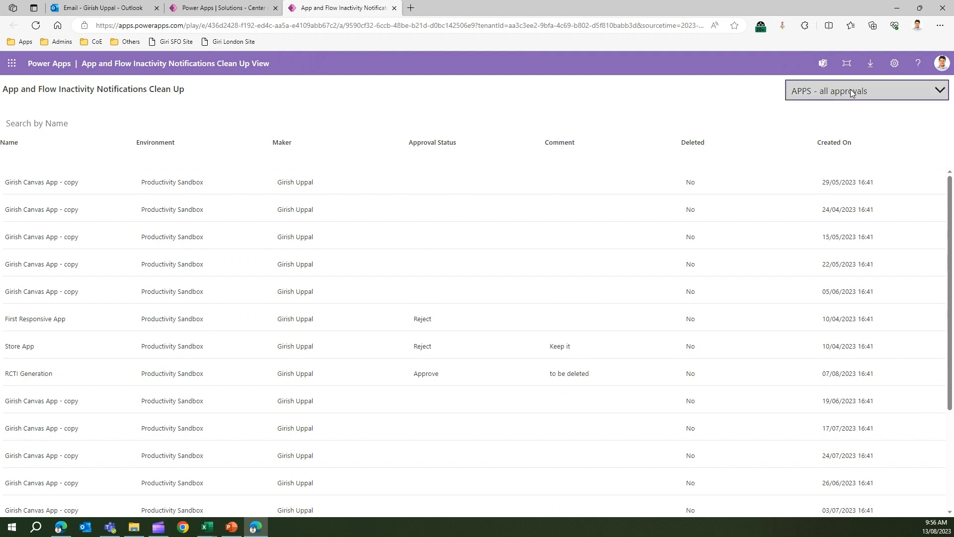
pyautogui.click(864, 90)
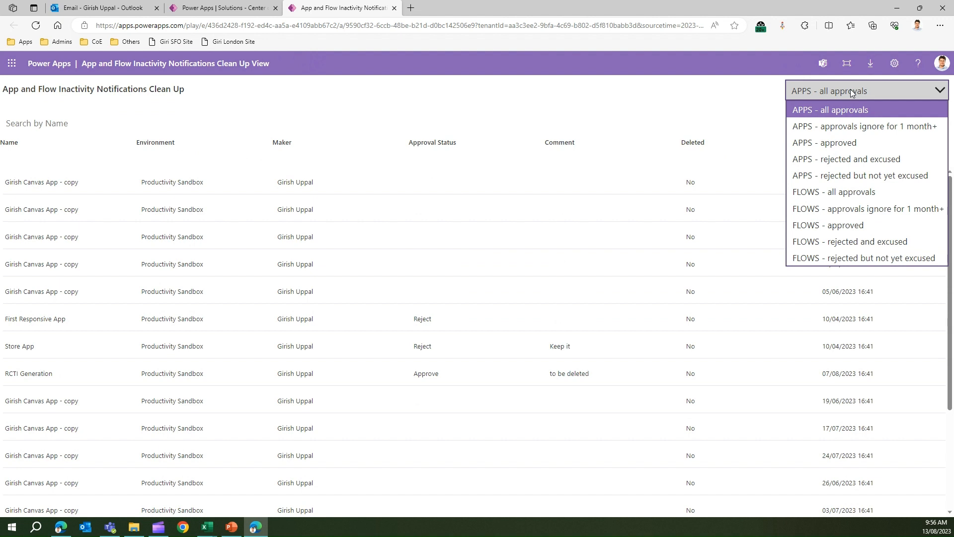
pyautogui.moveTo(864, 126)
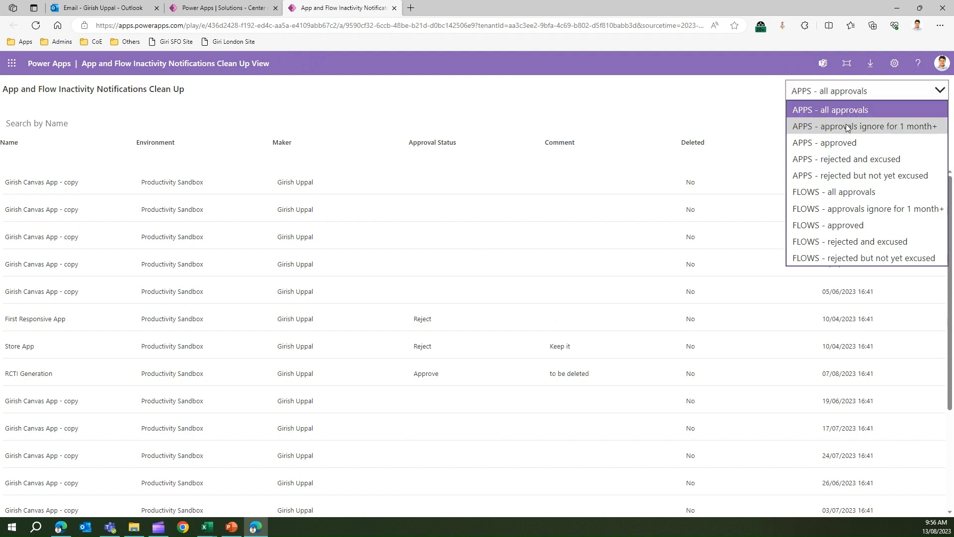
pyautogui.click(864, 126)
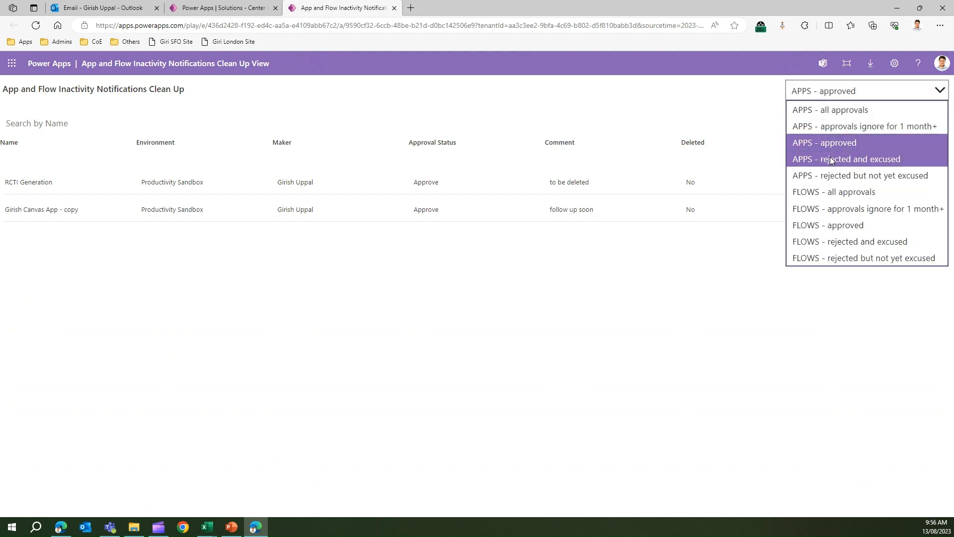
pyautogui.click(845, 159)
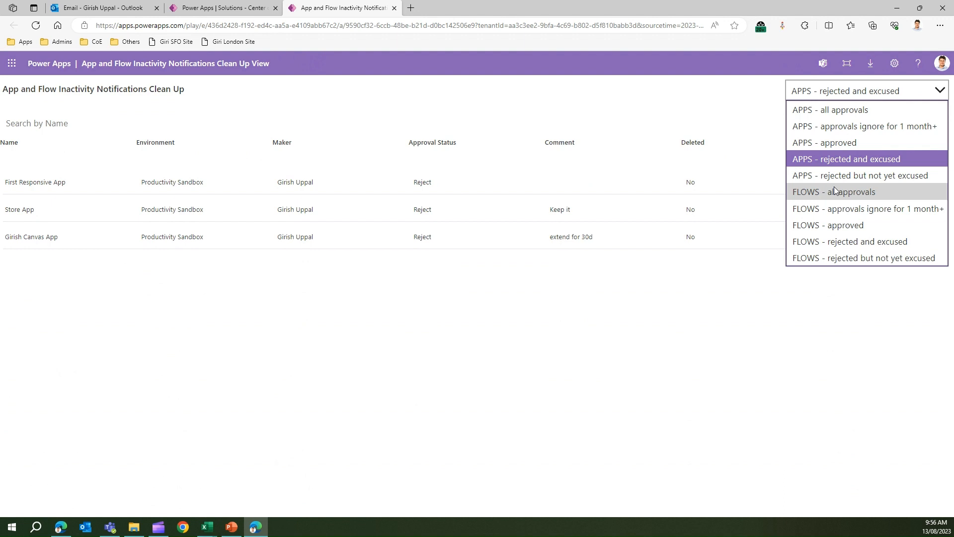
pyautogui.click(832, 192)
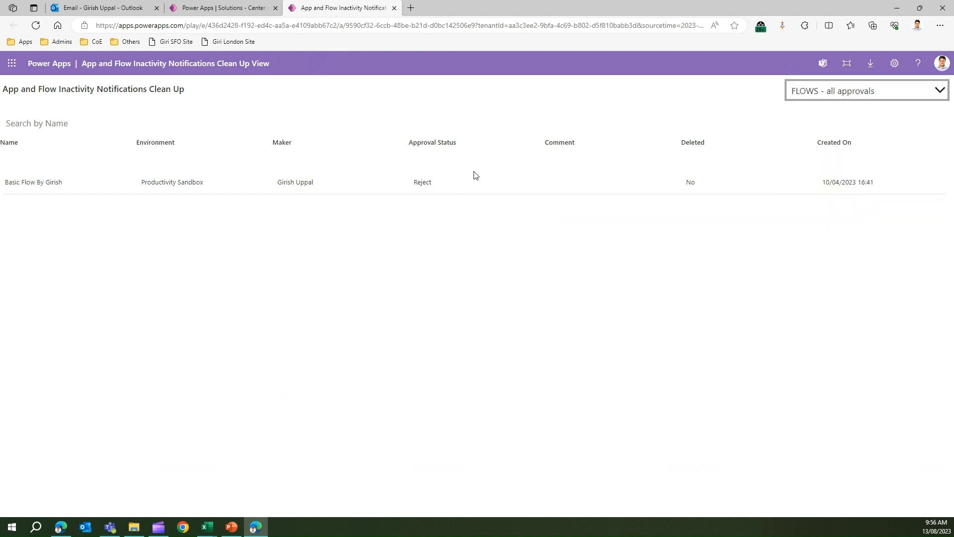
pyautogui.moveTo(458, 172)
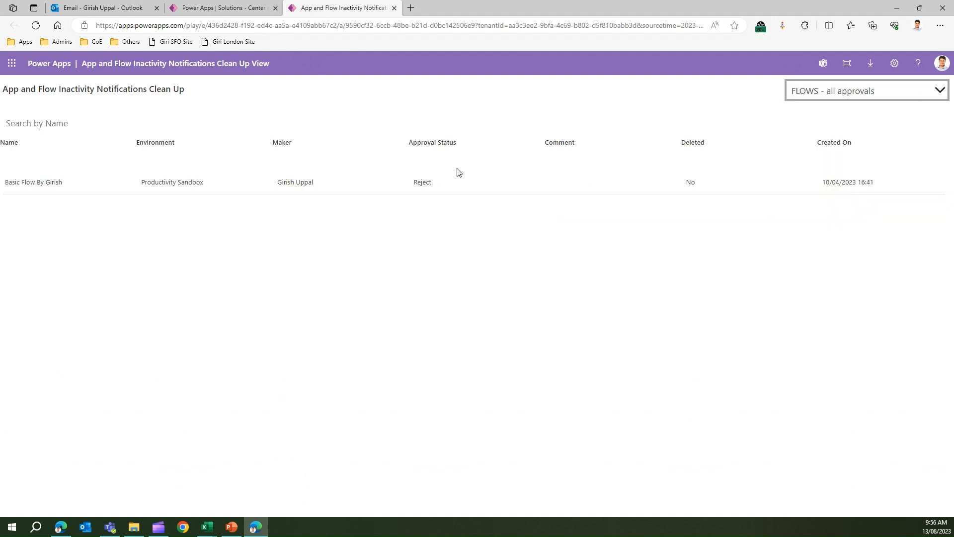
pyautogui.moveTo(511, 139)
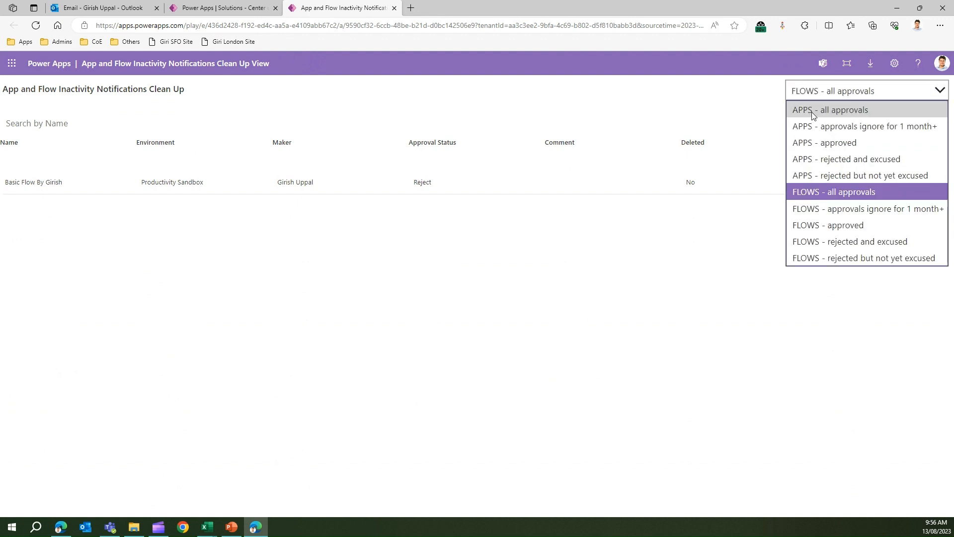
pyautogui.click(831, 109)
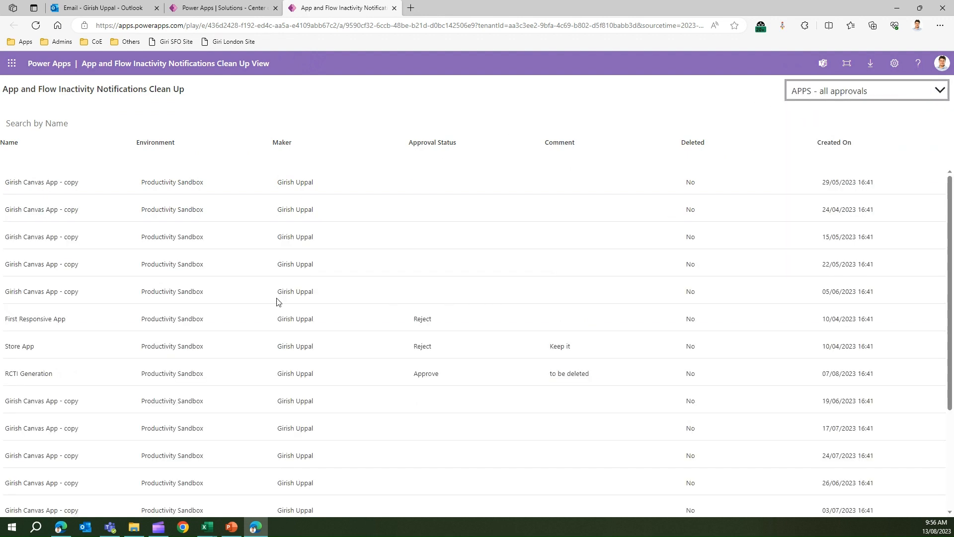
pyautogui.moveTo(46, 183)
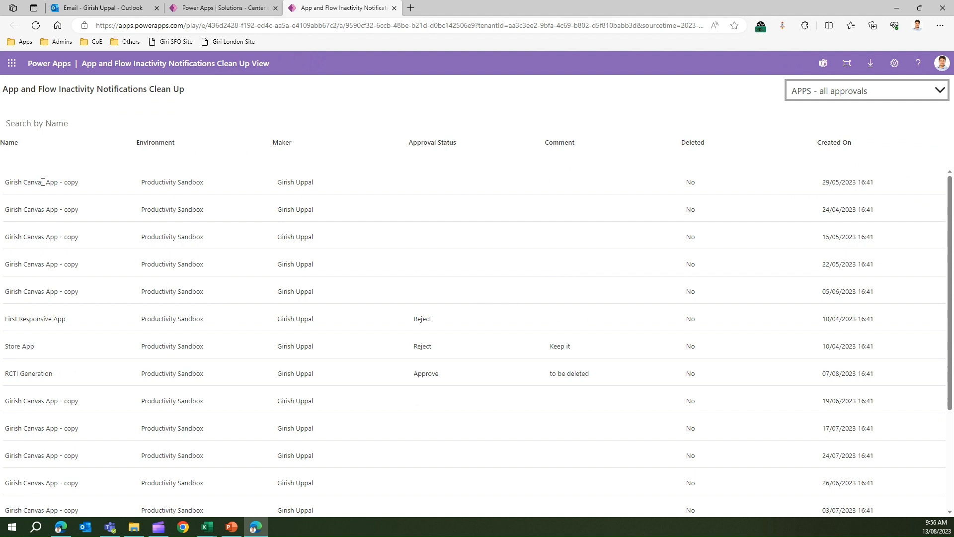
pyautogui.moveTo(194, 180)
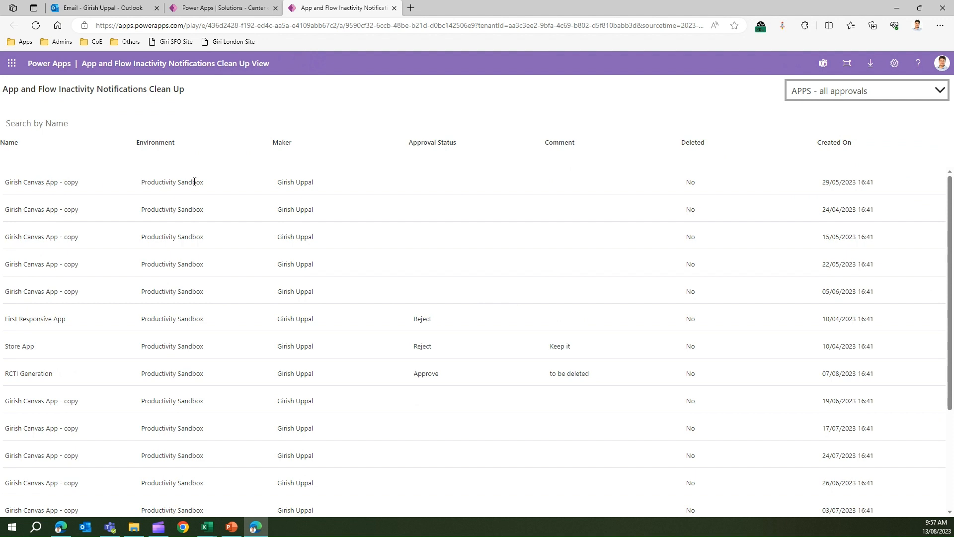
pyautogui.moveTo(465, 185)
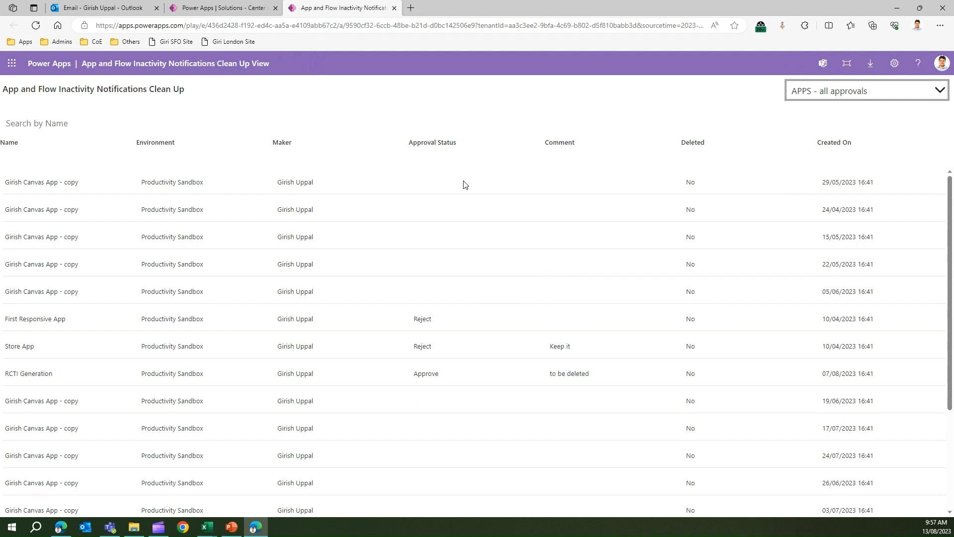
pyautogui.moveTo(691, 190)
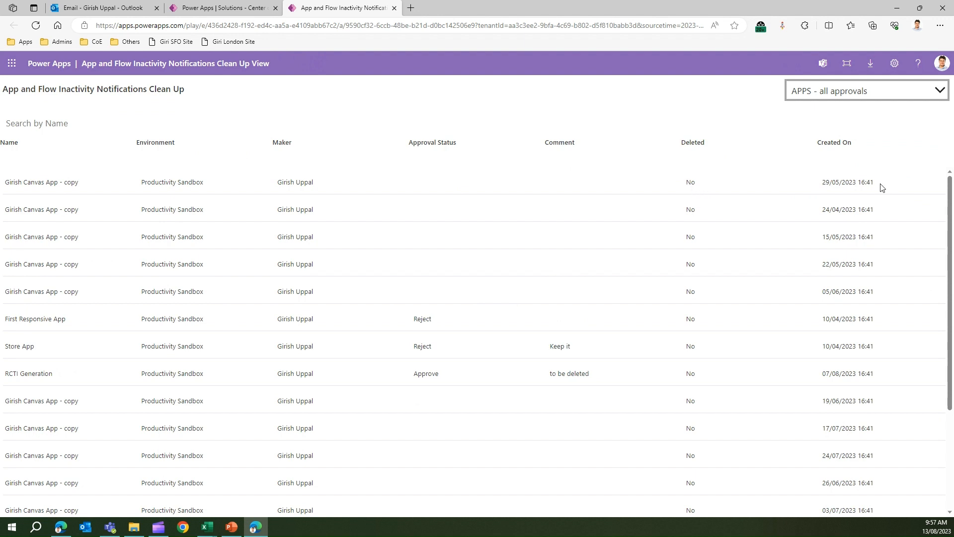
pyautogui.moveTo(146, 154)
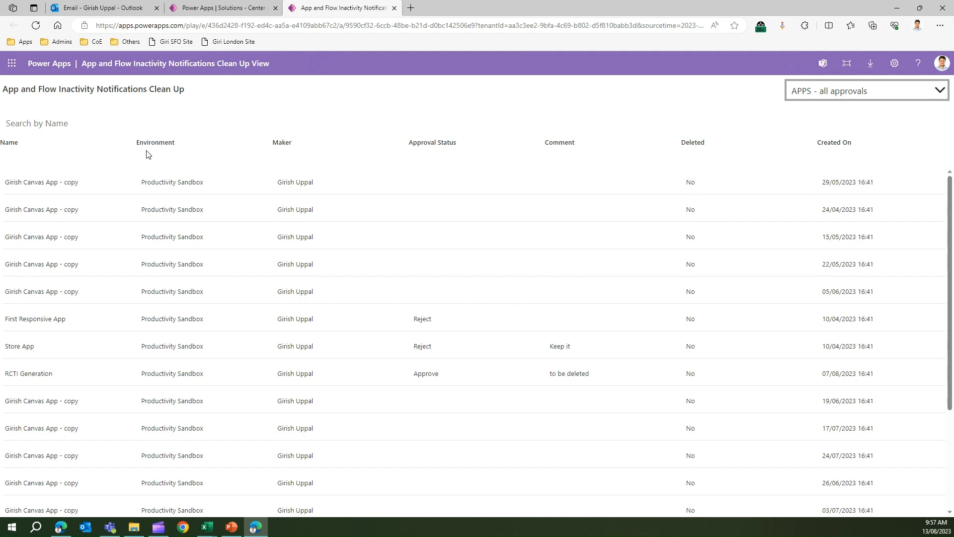
pyautogui.moveTo(858, 180)
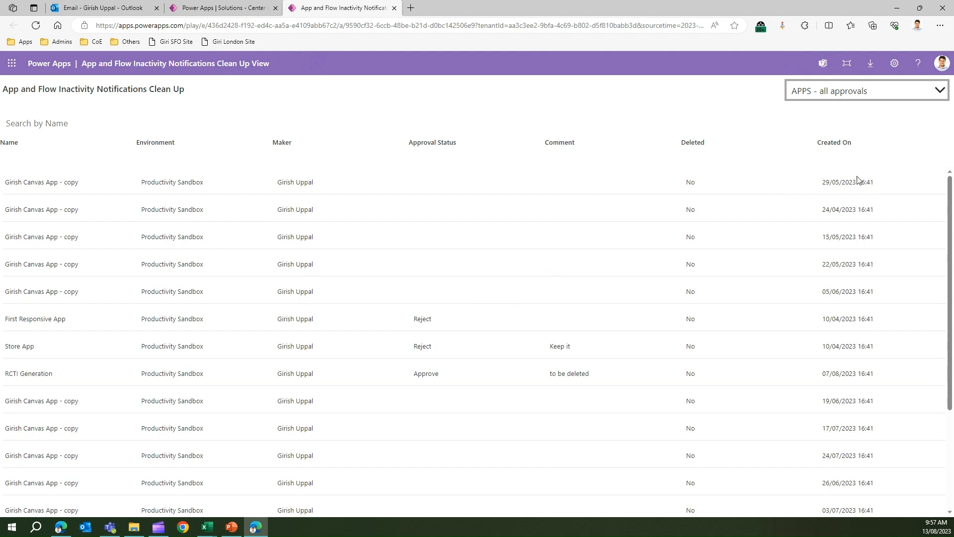
pyautogui.moveTo(743, 198)
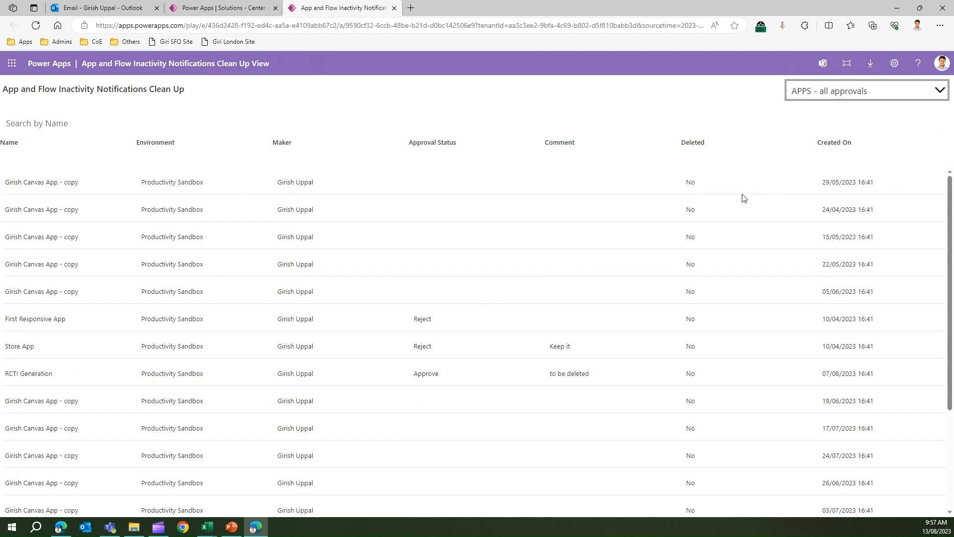
pyautogui.moveTo(68, 262)
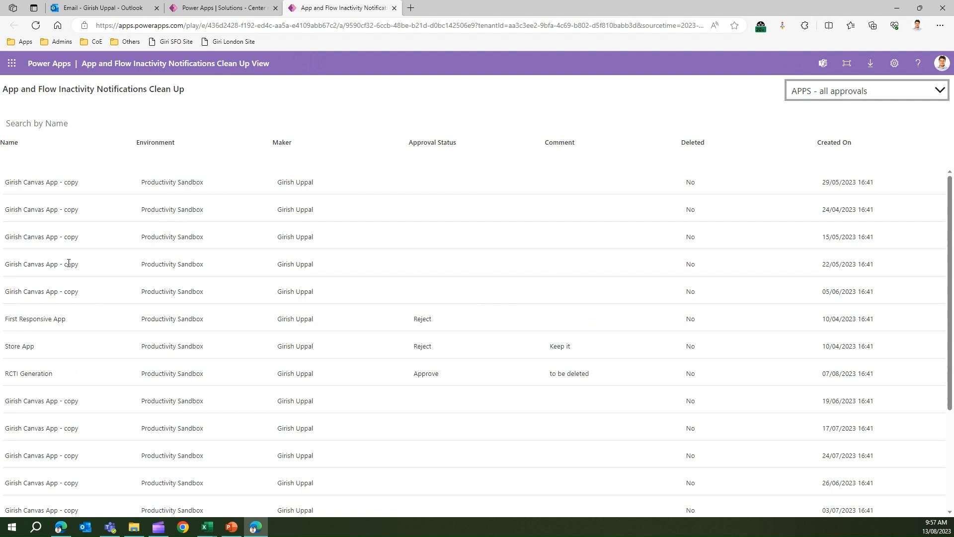
pyautogui.moveTo(825, 207)
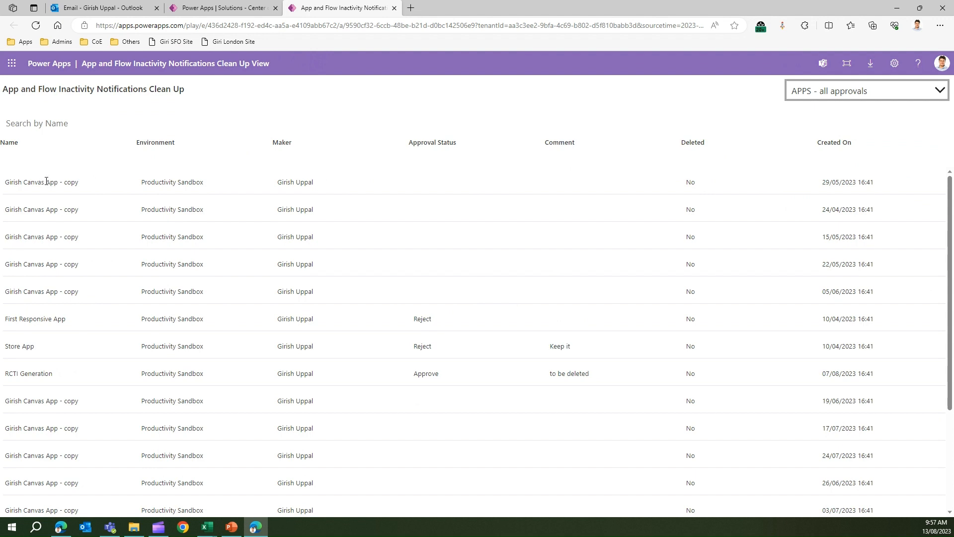
# Show the details of the first Canvas App copy record created 29/05/2023
pyautogui.click(42, 181)
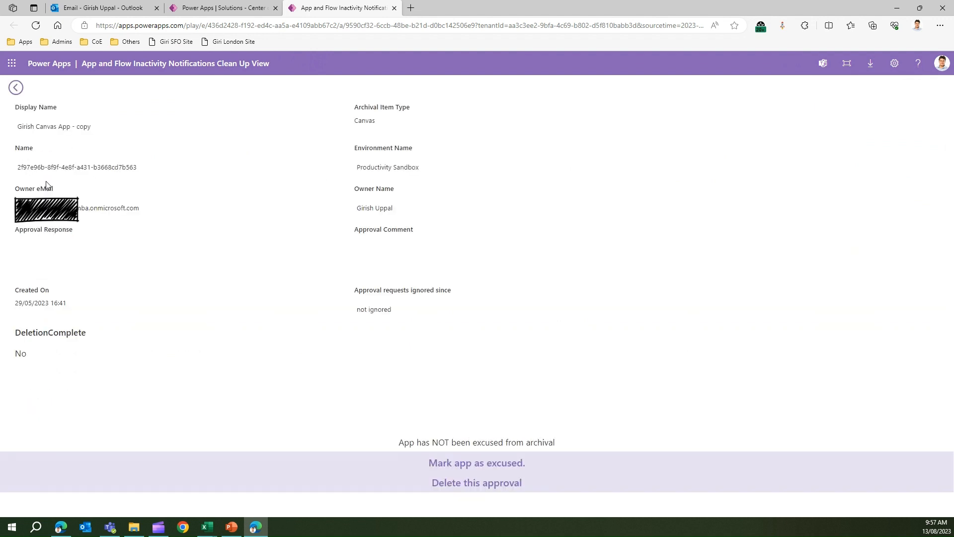
pyautogui.moveTo(224, 115)
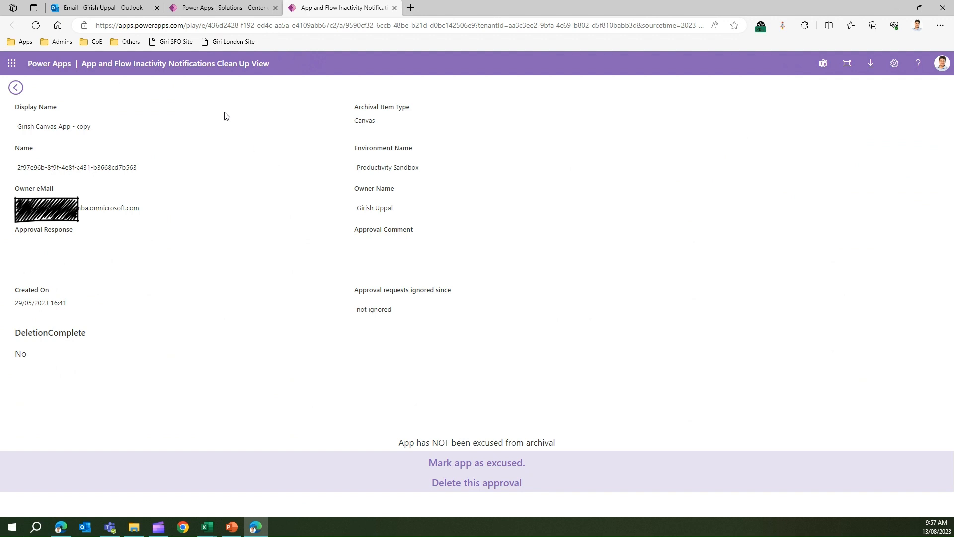
pyautogui.moveTo(46, 122)
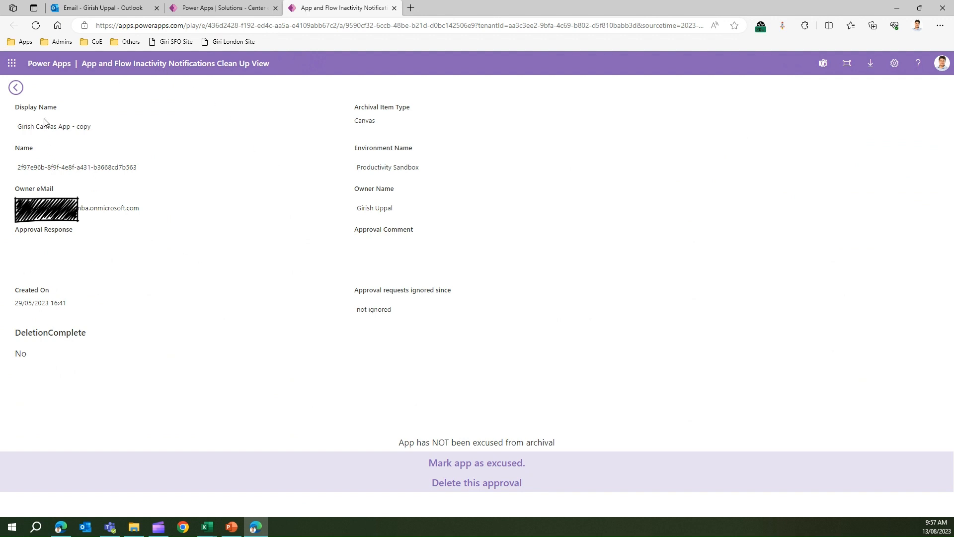
pyautogui.moveTo(47, 220)
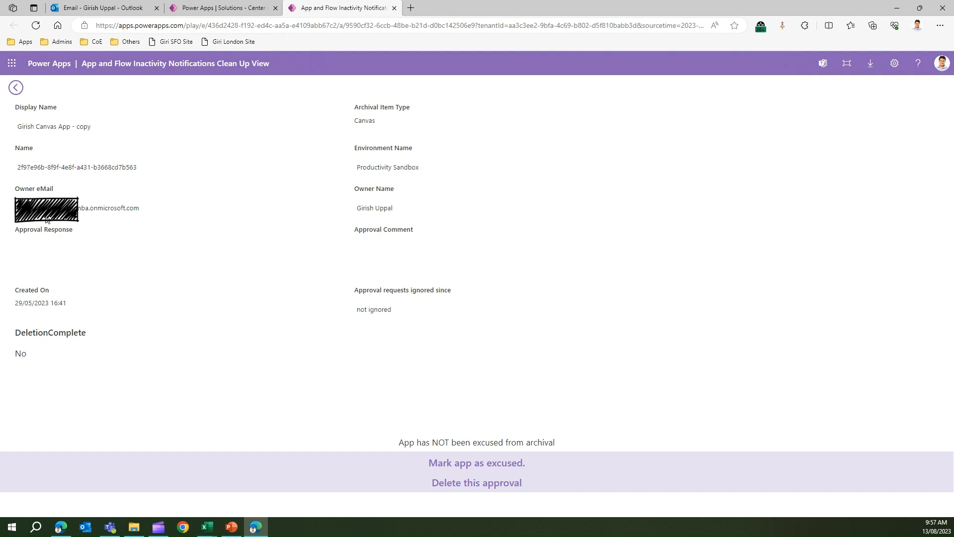
pyautogui.moveTo(36, 356)
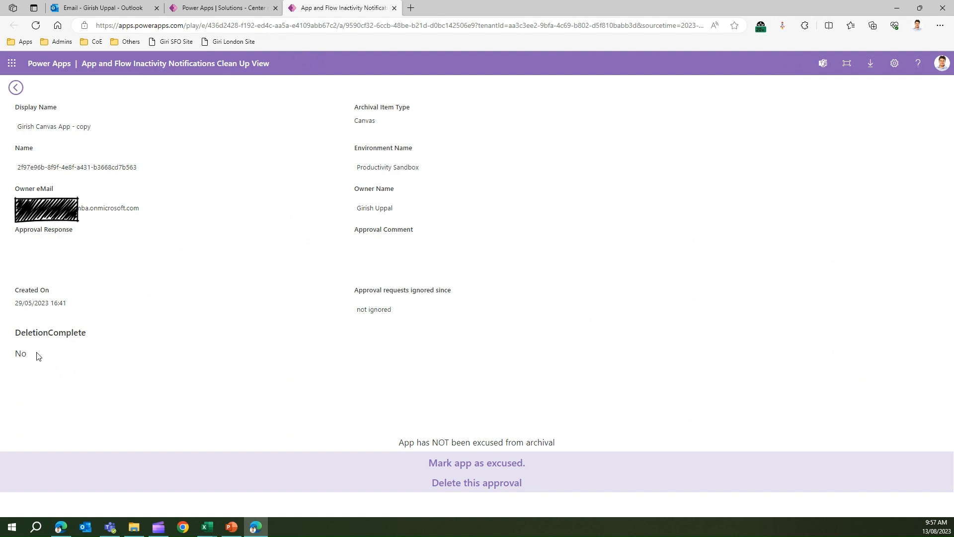
pyautogui.moveTo(369, 126)
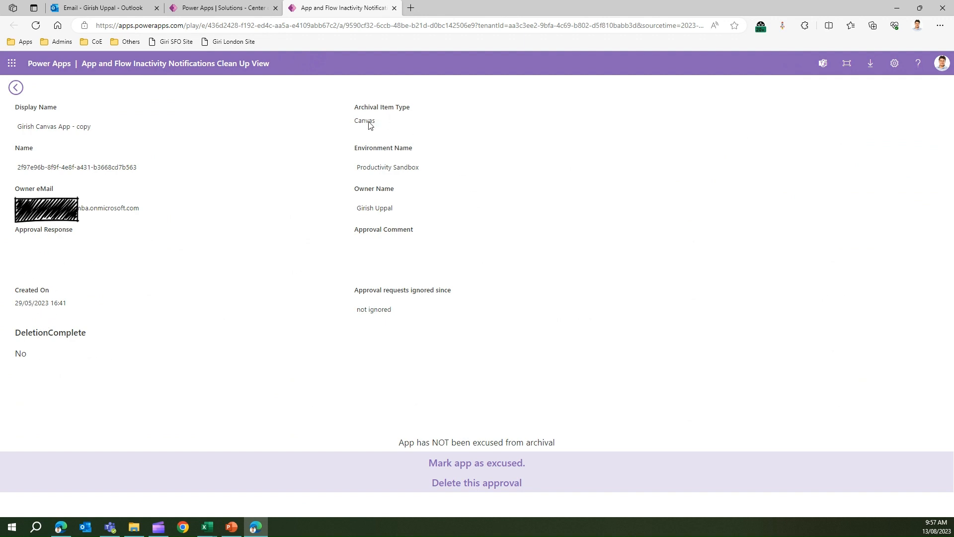
pyautogui.moveTo(381, 255)
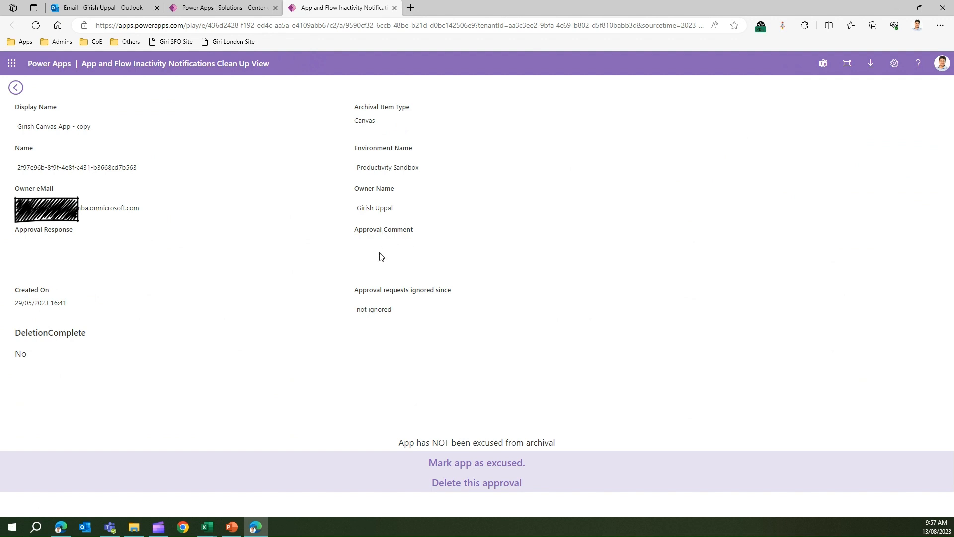
pyautogui.moveTo(425, 339)
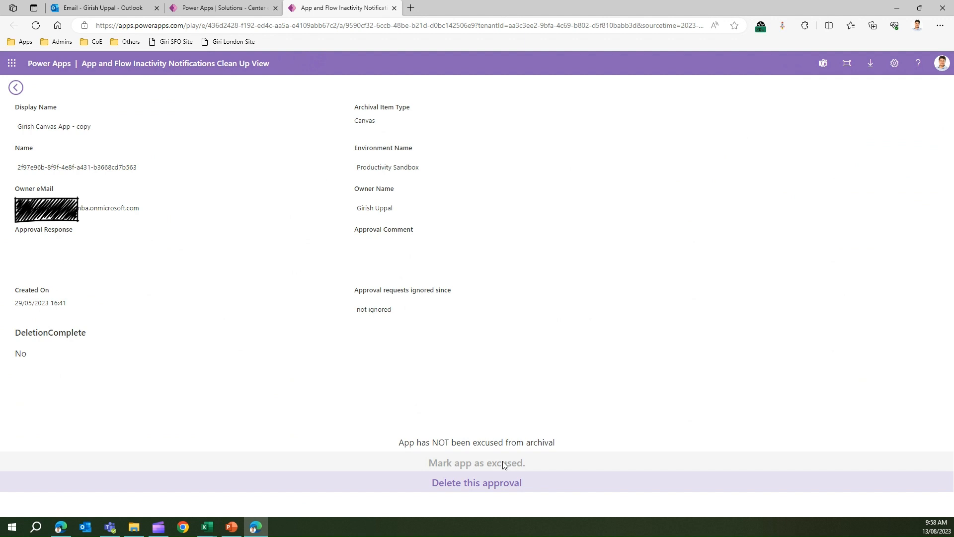
# Mark the Canvas App copy as excused and return to the all approvals list
pyautogui.click(15, 87)
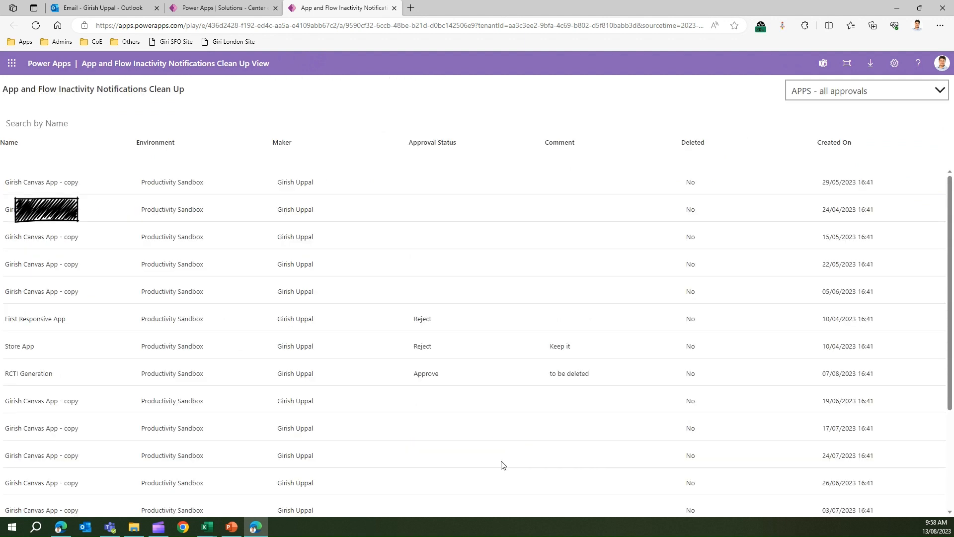
pyautogui.moveTo(619, 311)
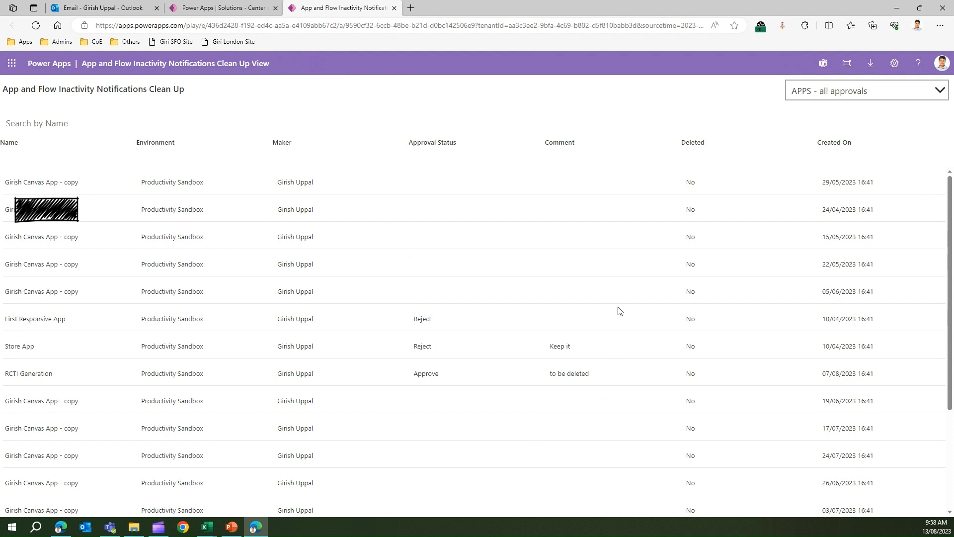
pyautogui.scroll(-3)
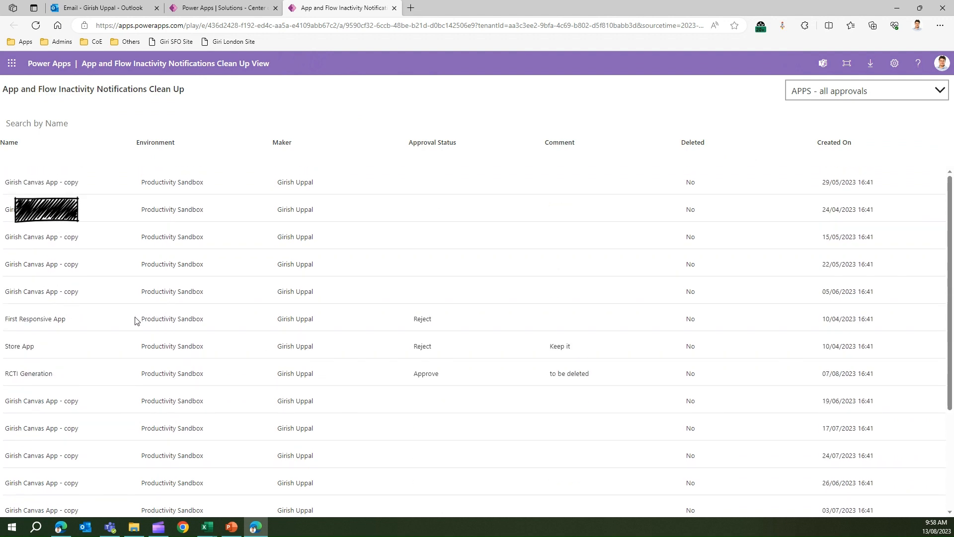
# Review the First Responsive App approval's details and delete that approval
pyautogui.click(35, 318)
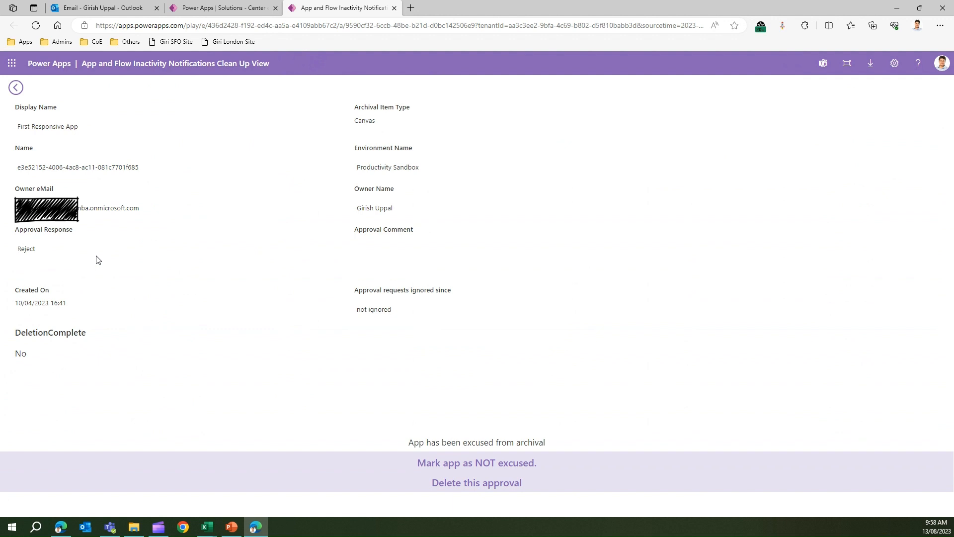
pyautogui.moveTo(152, 108)
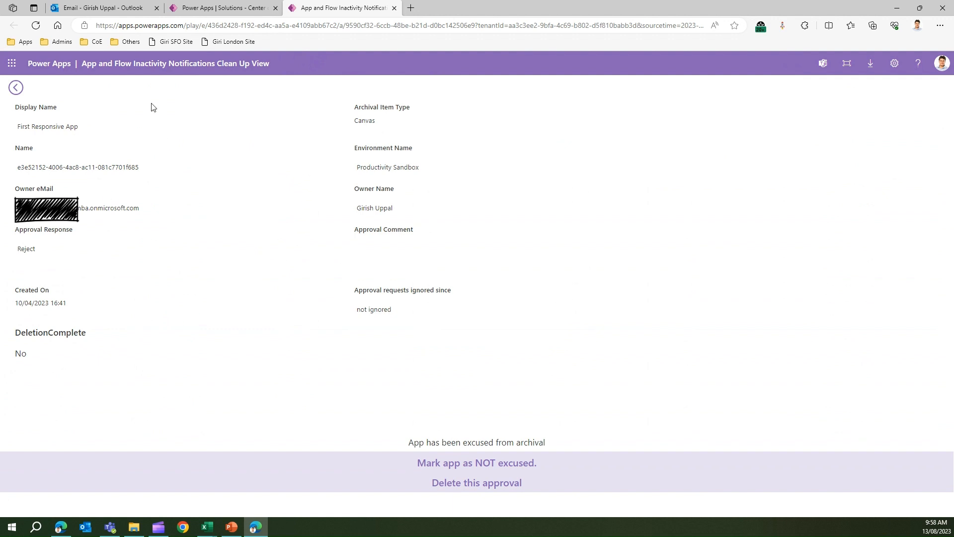
pyautogui.moveTo(405, 305)
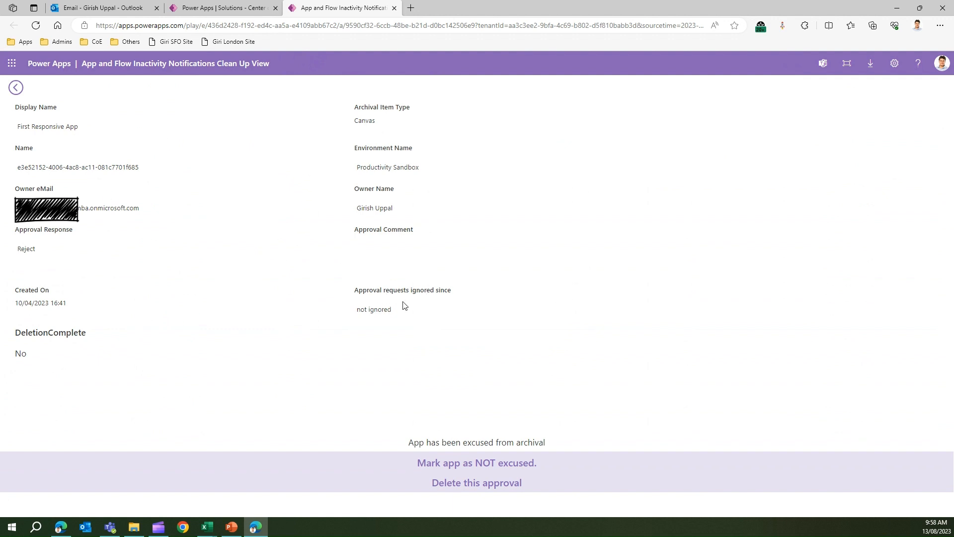
pyautogui.moveTo(373, 228)
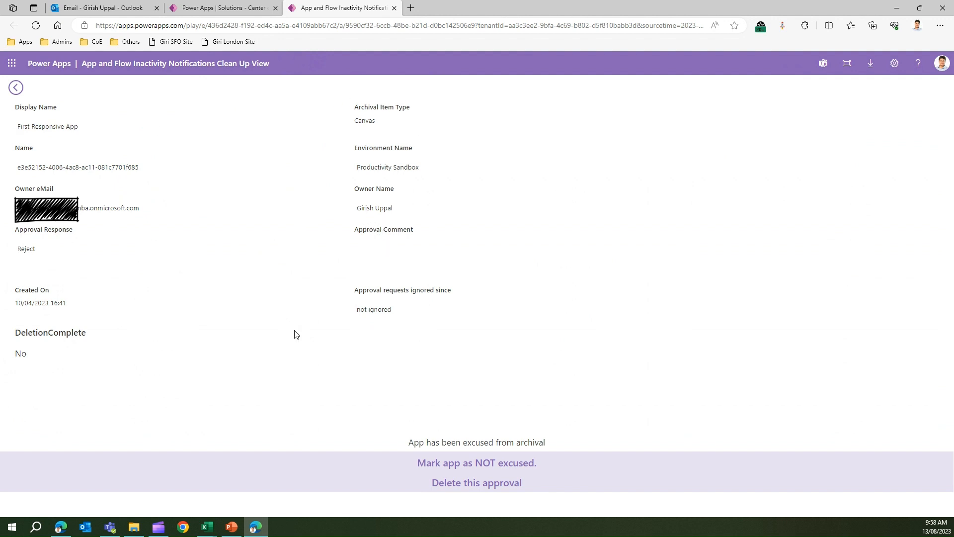
pyautogui.moveTo(462, 466)
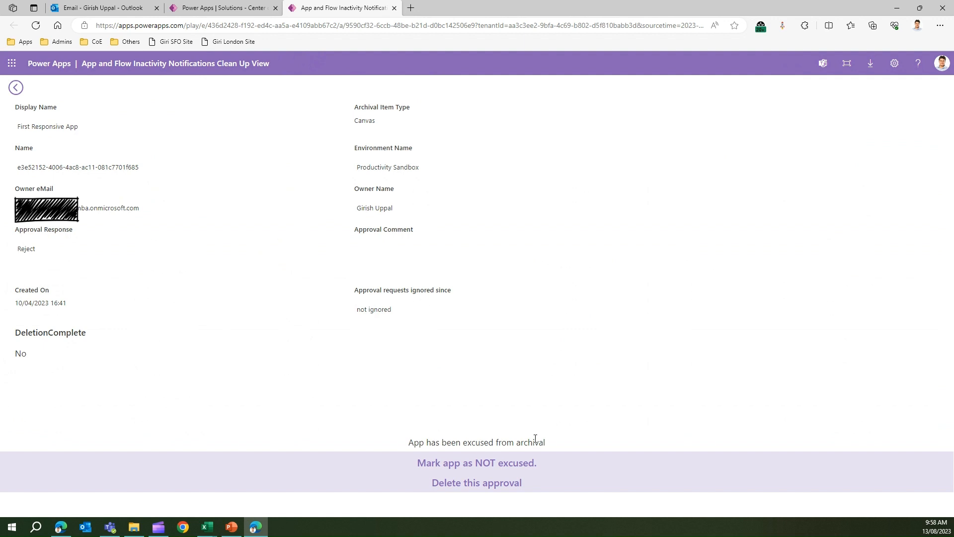
pyautogui.moveTo(476, 483)
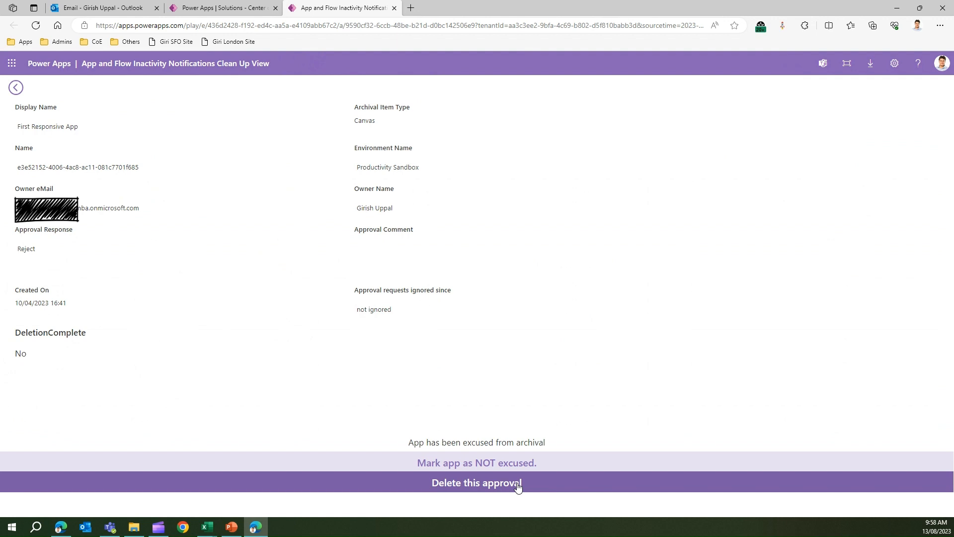
pyautogui.click(476, 483)
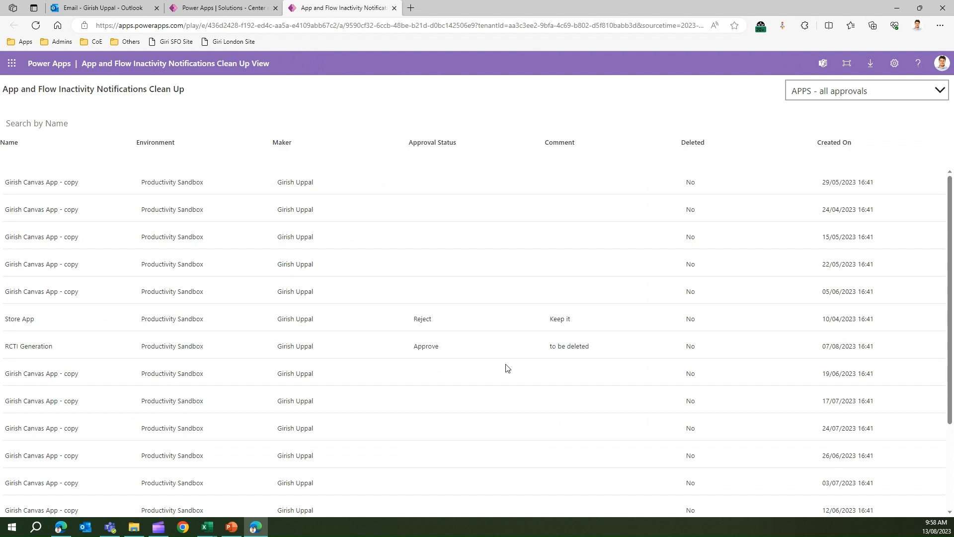
pyautogui.moveTo(283, 308)
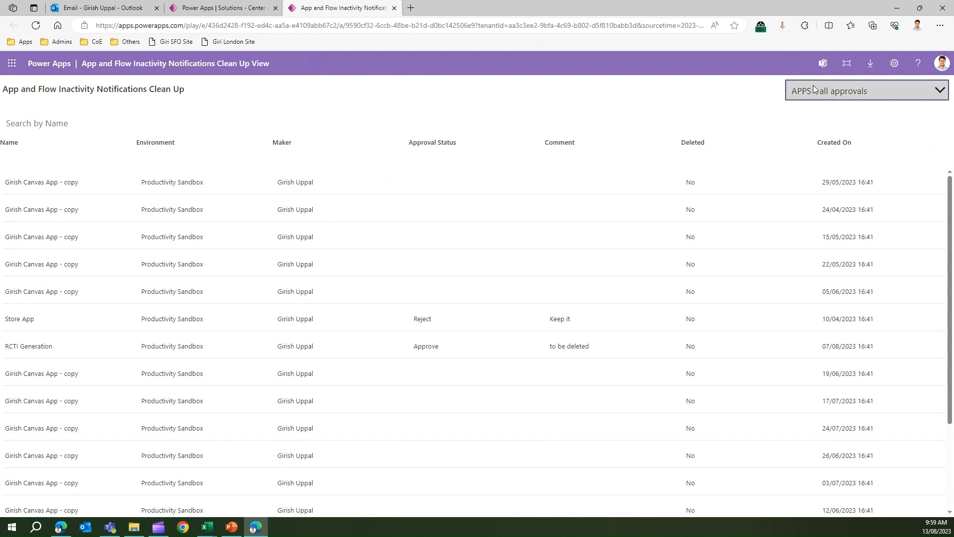
# Switch to FLOWS - all approvals and view the rejected Basic Flow By Girish details
pyautogui.click(864, 90)
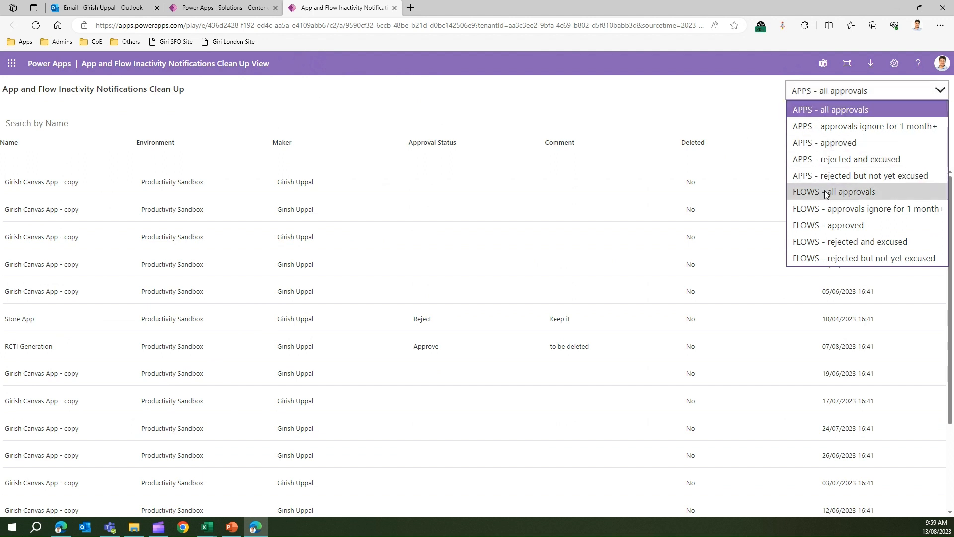
pyautogui.click(834, 192)
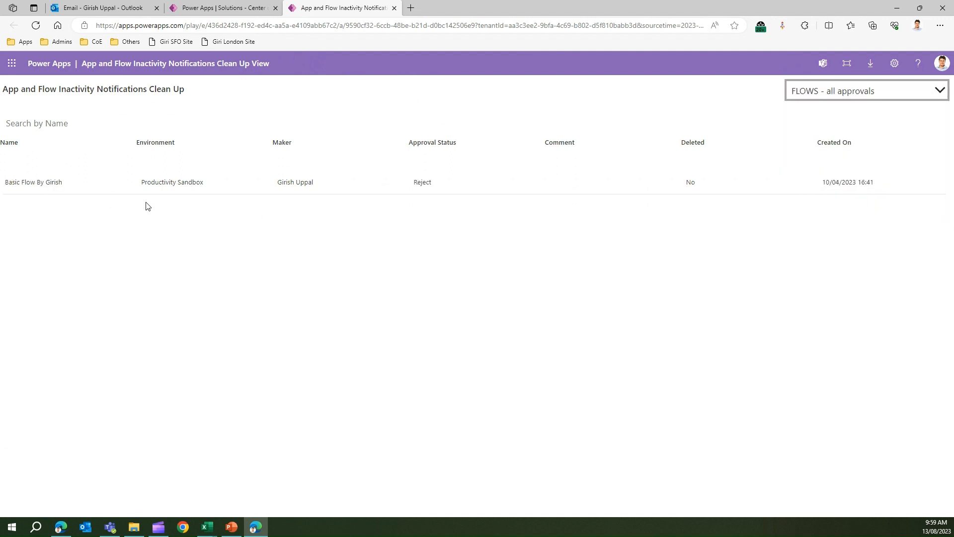
pyautogui.moveTo(699, 186)
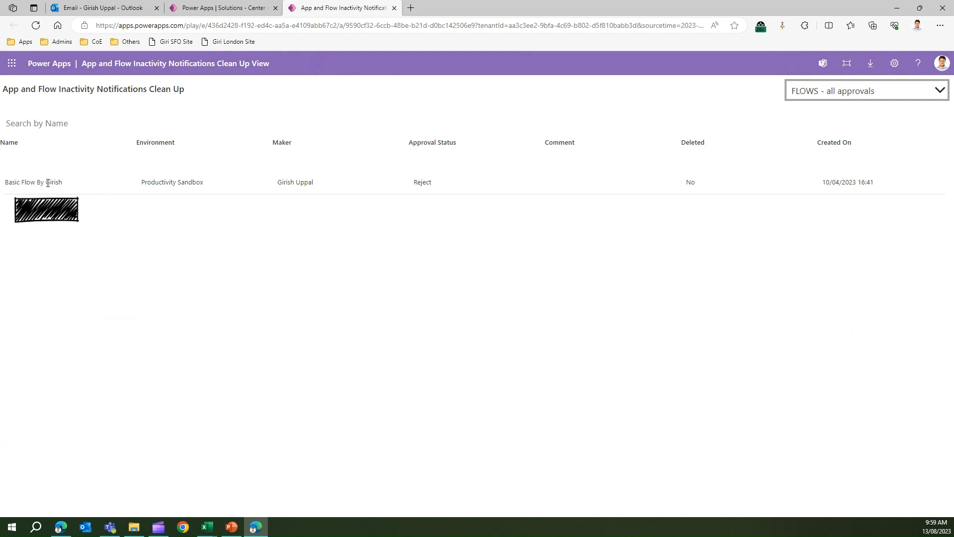
pyautogui.click(34, 182)
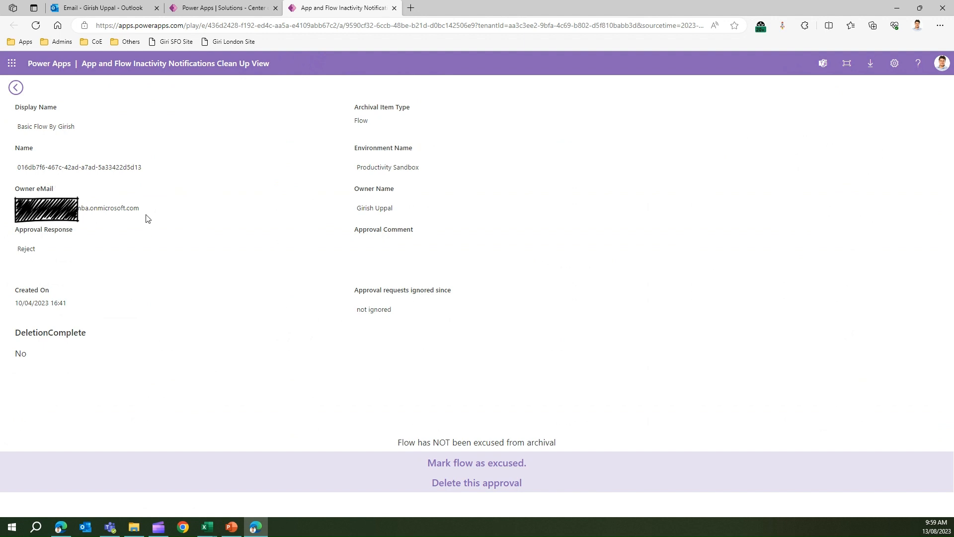
pyautogui.moveTo(554, 442)
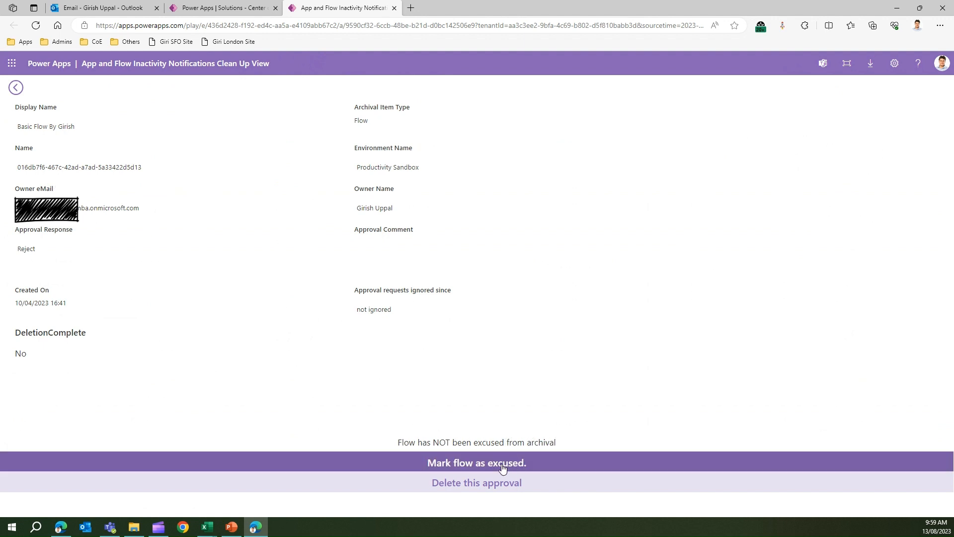
pyautogui.moveTo(494, 485)
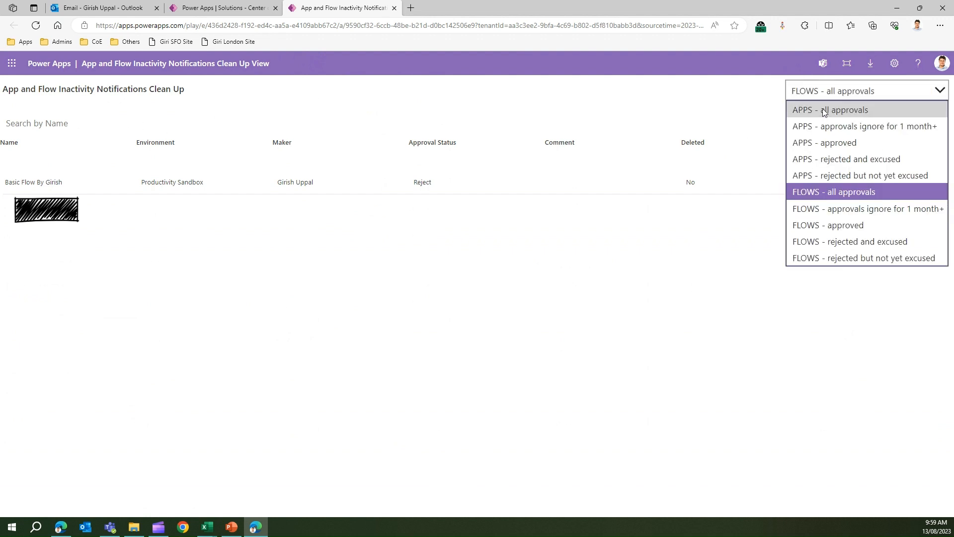
# Switch to APPS - all approvals and browse the full list of app requests
pyautogui.click(830, 110)
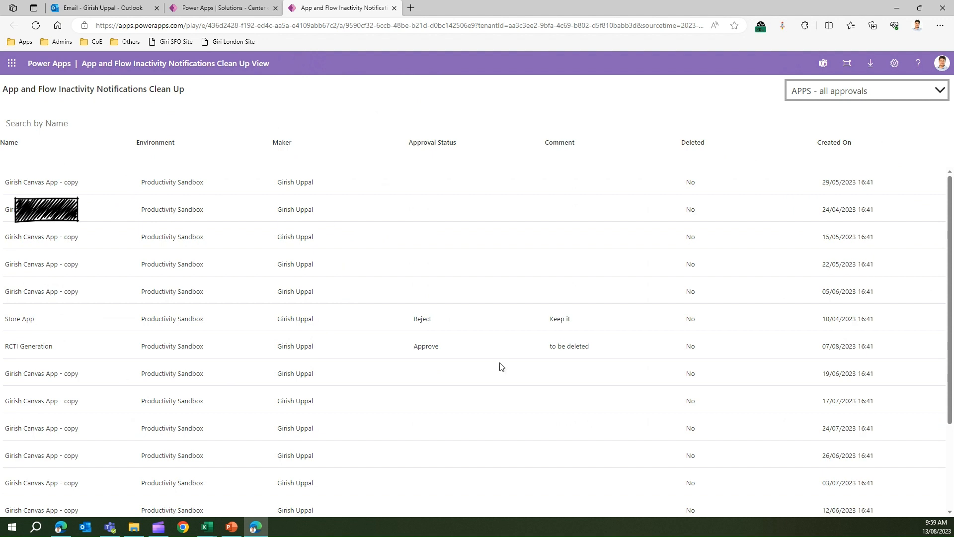
pyautogui.scroll(-3)
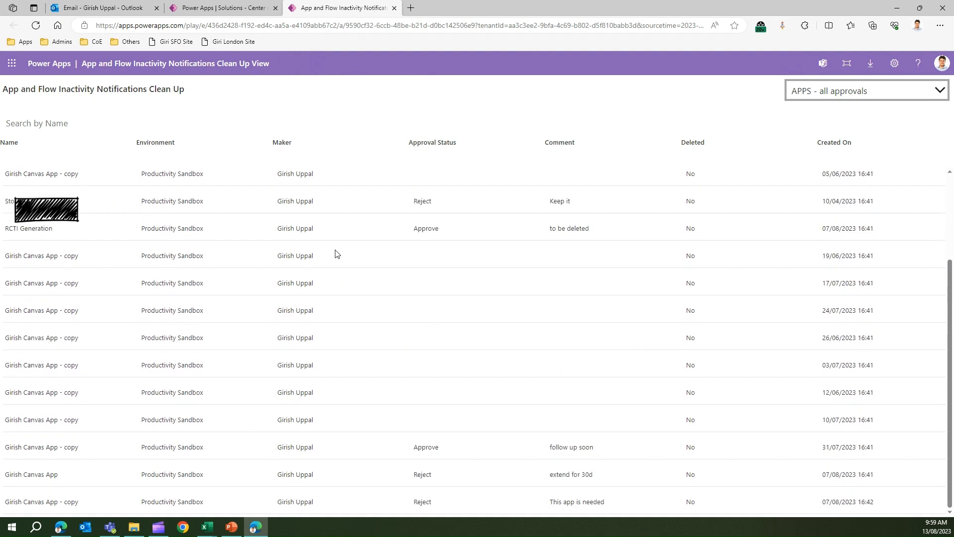
pyautogui.scroll(3)
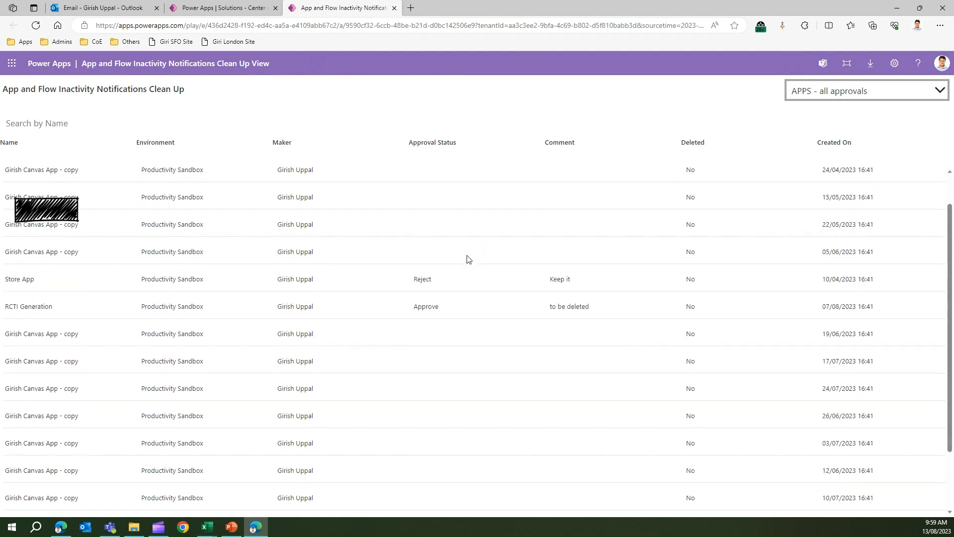
pyautogui.scroll(3)
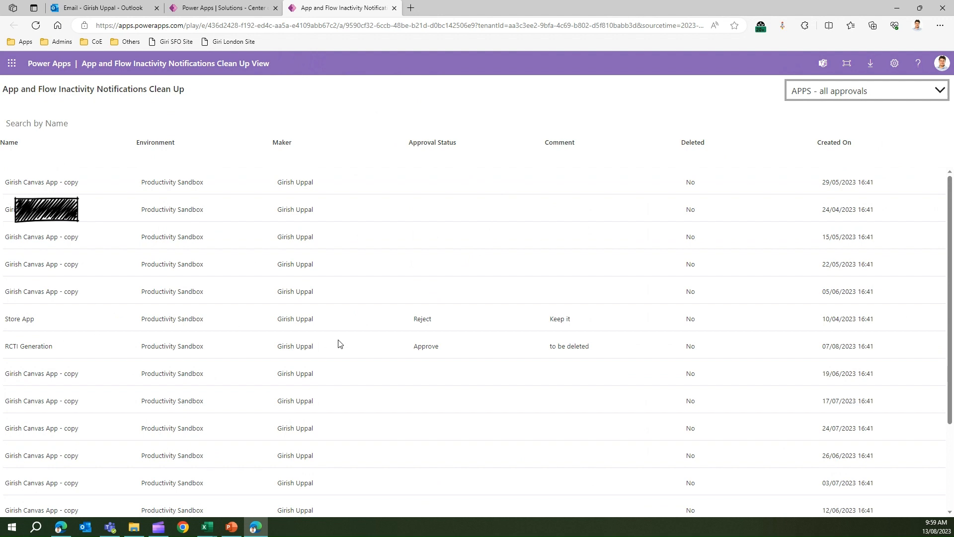
pyautogui.moveTo(289, 190)
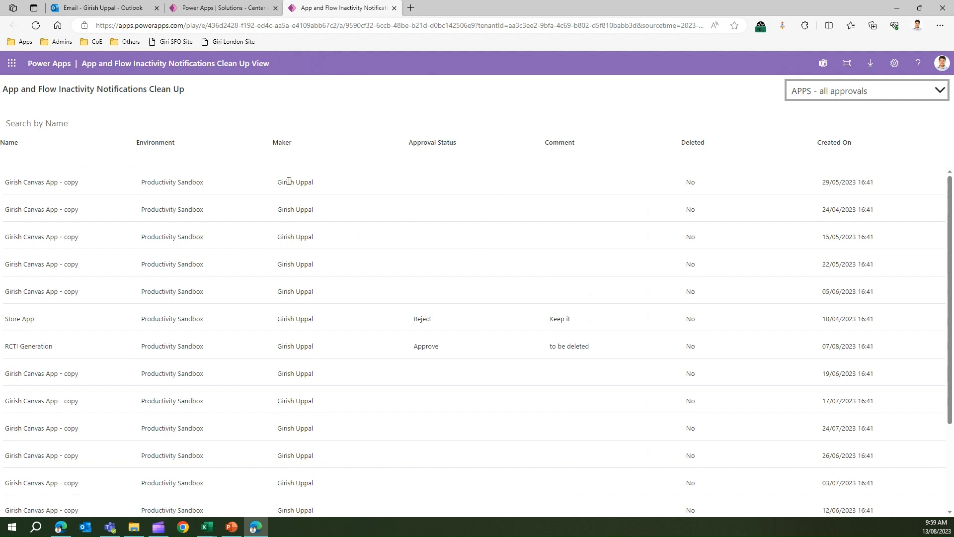
# Review details of the first app approvals and return to the list
pyautogui.click(41, 181)
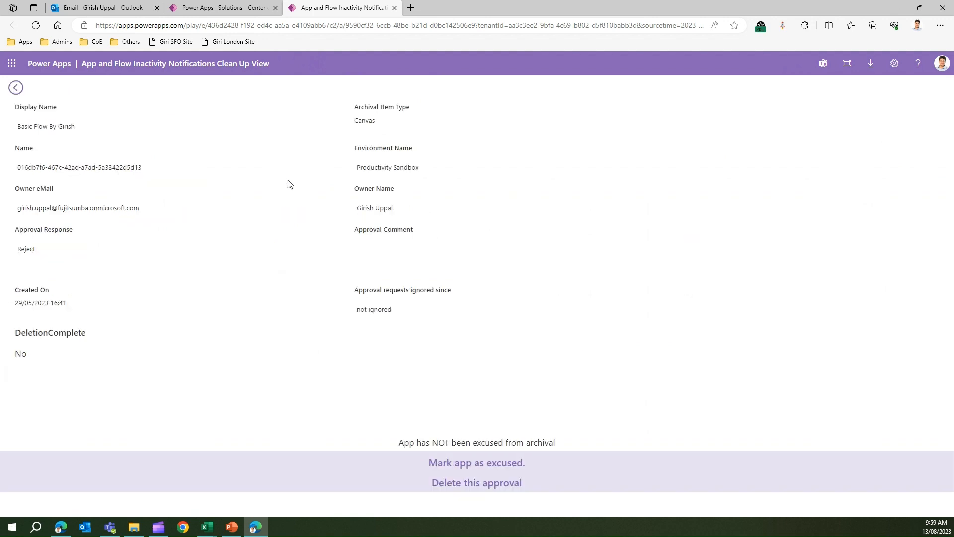
pyautogui.click(16, 88)
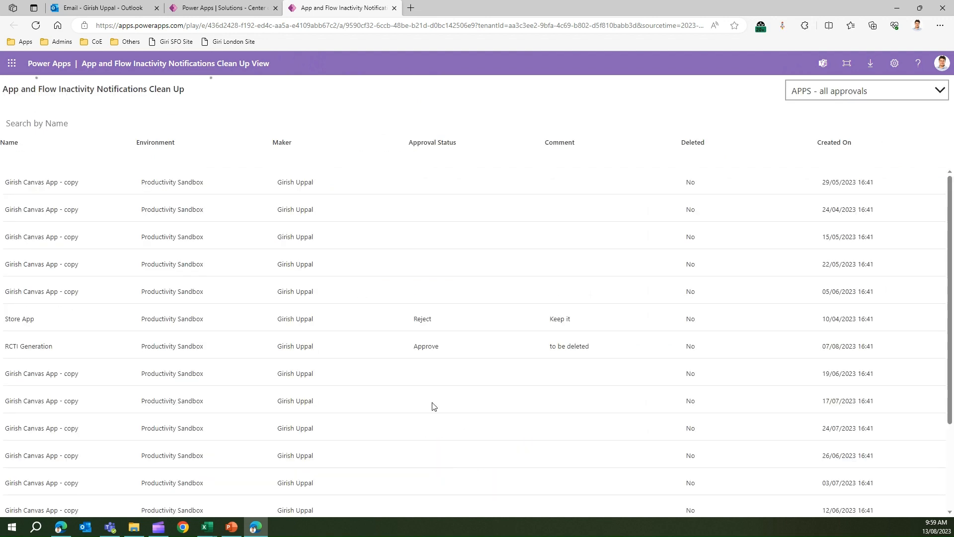
pyautogui.click(42, 209)
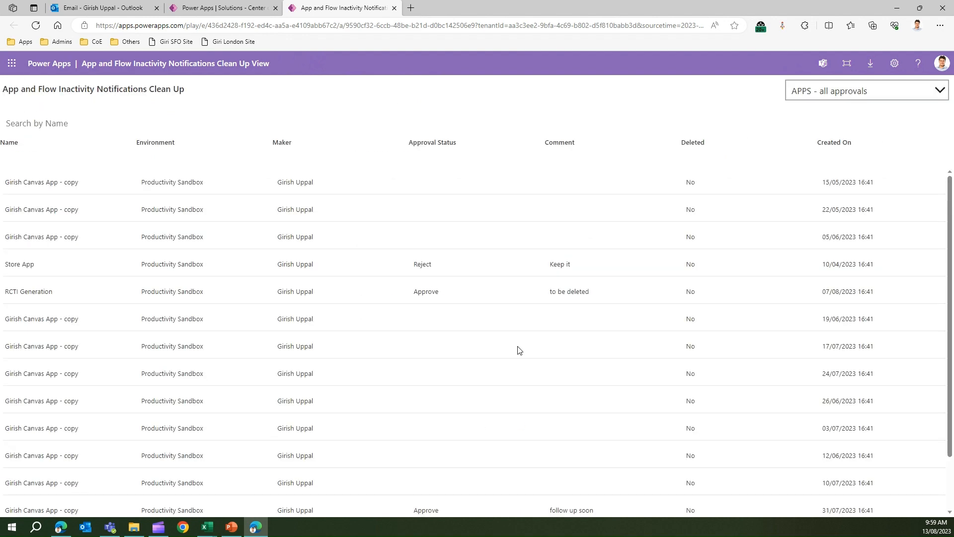
pyautogui.scroll(-3)
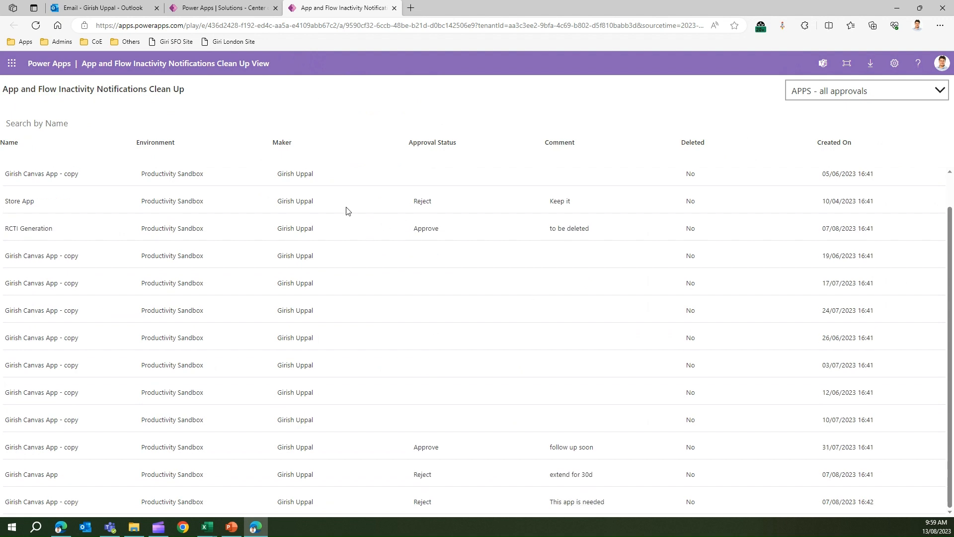
pyautogui.moveTo(296, 307)
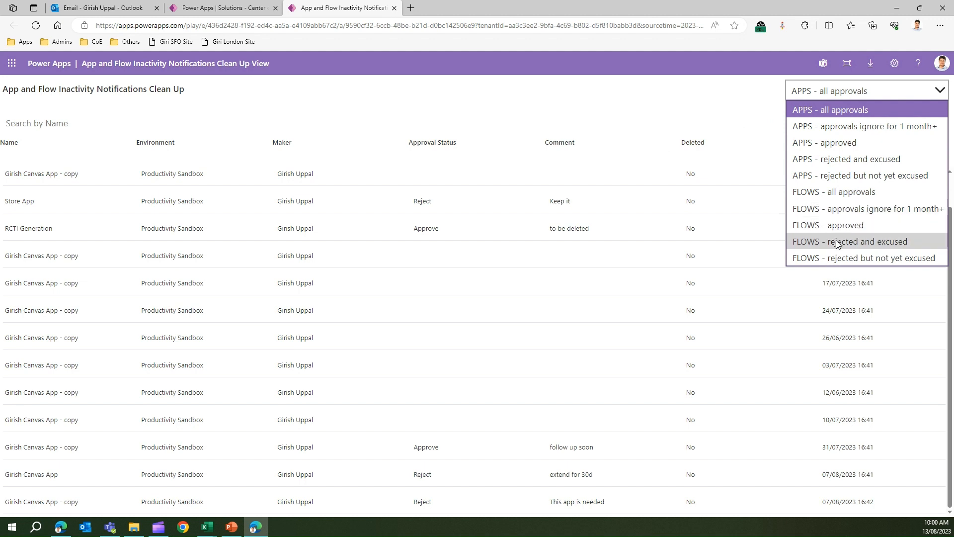
# View FLOWS - approved, then FLOWS - rejected but not yet excused showing Basic Flow By Girish
pyautogui.click(848, 240)
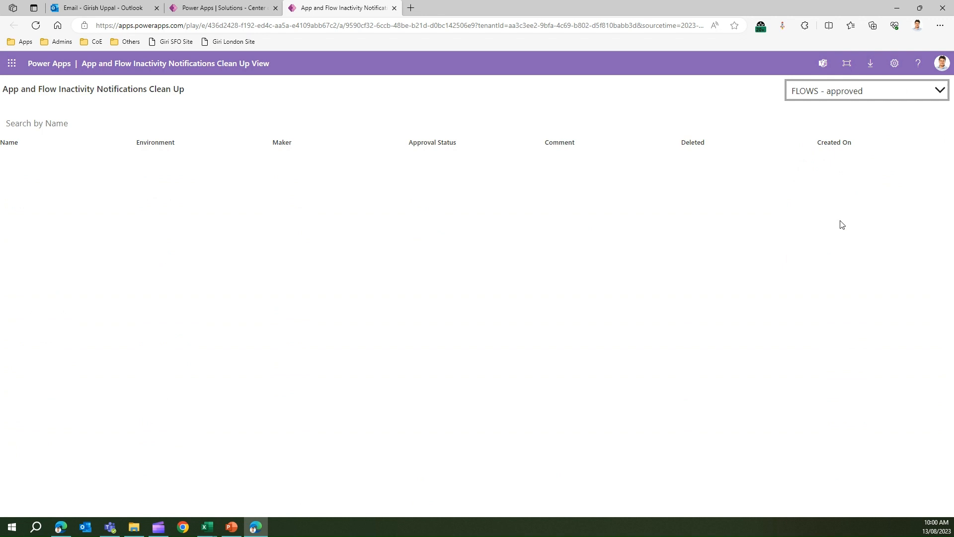
pyautogui.click(864, 90)
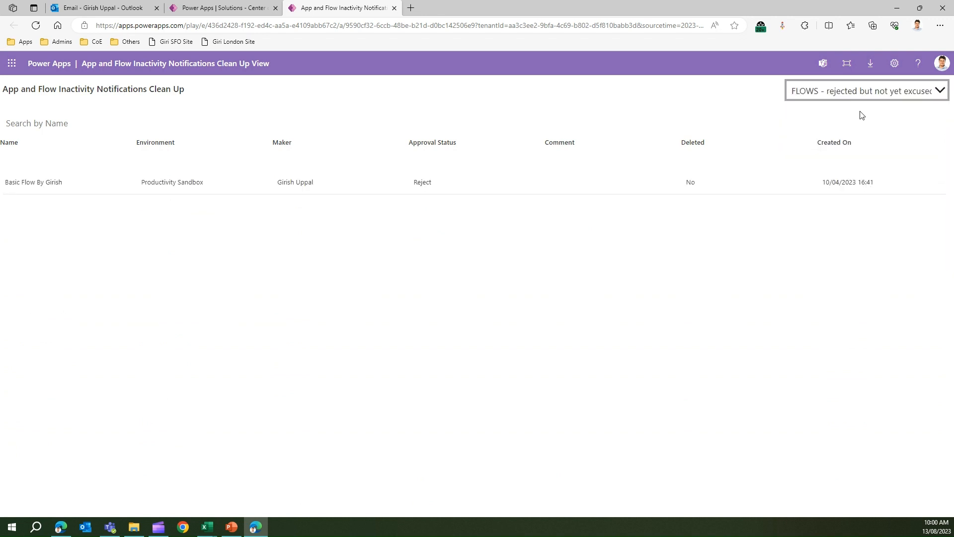
pyautogui.click(864, 90)
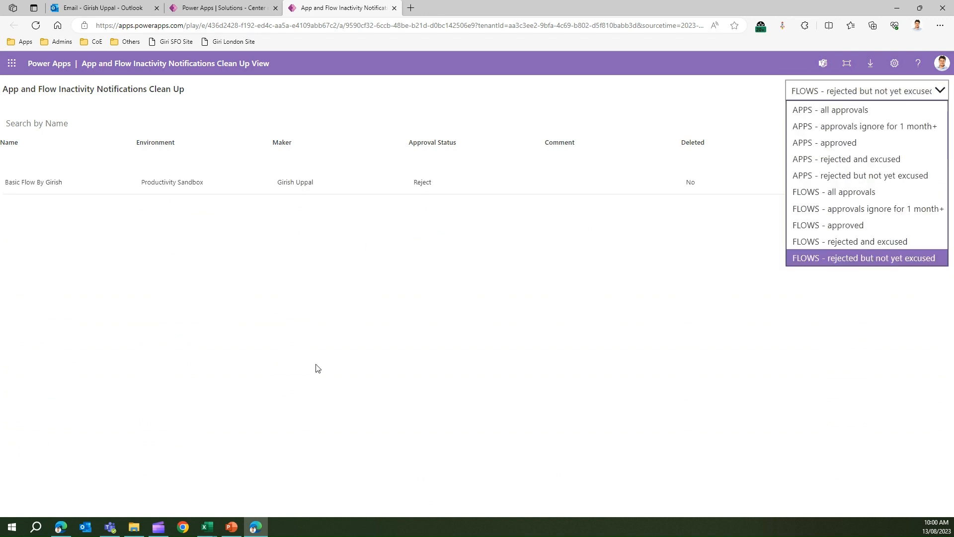
pyautogui.click(864, 257)
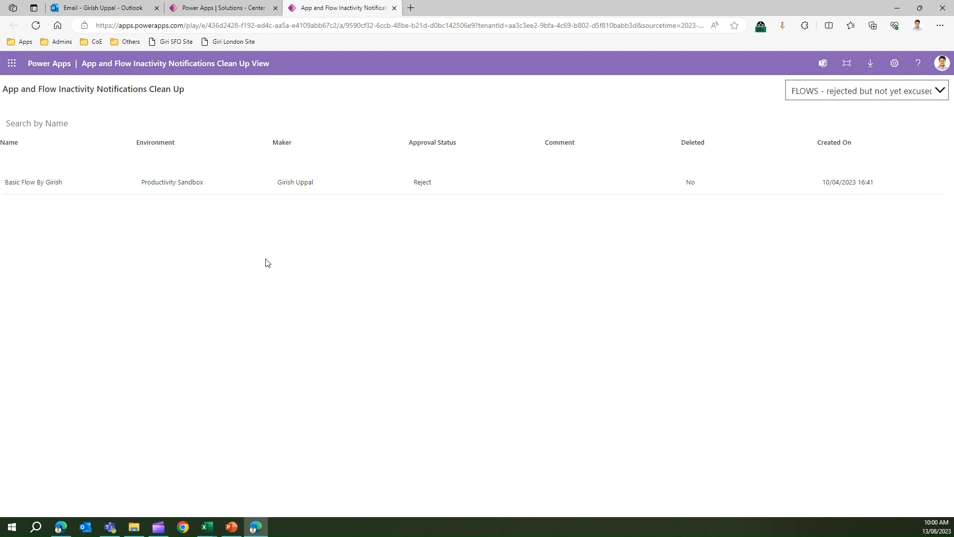
pyautogui.moveTo(273, 207)
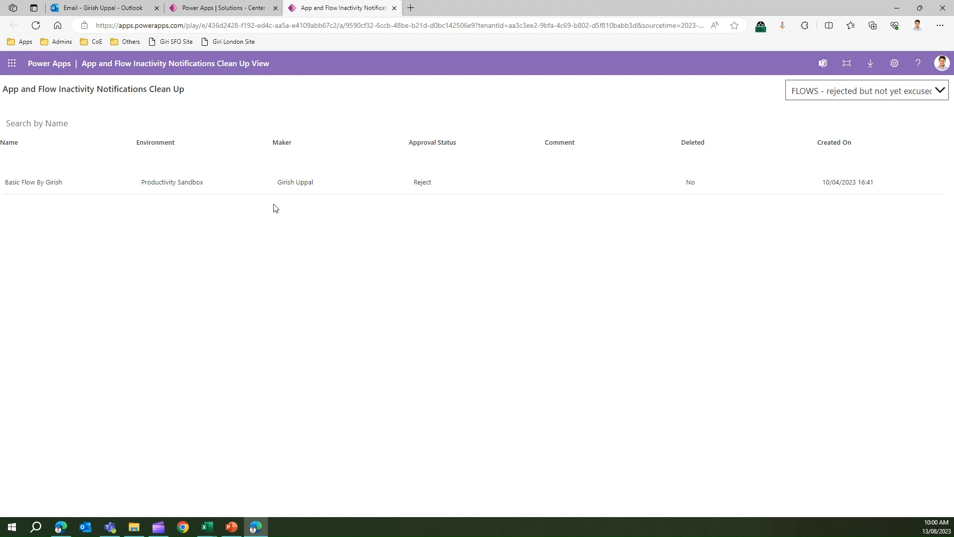